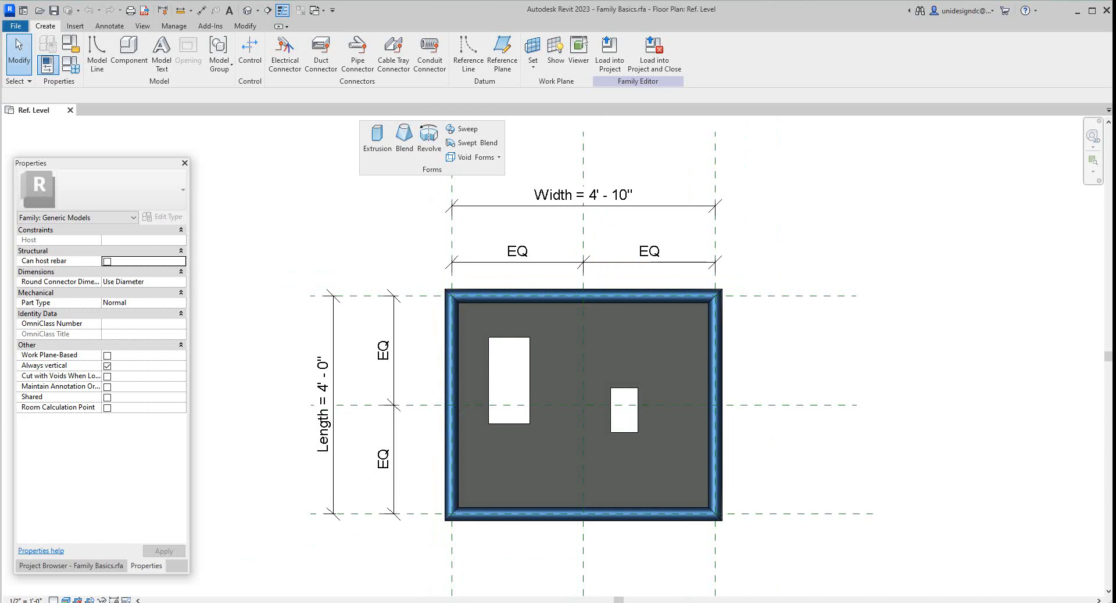
- Start a new Revit family from the File > New > Family menu
{"action": "left_click", "coordinate": [14, 25]}
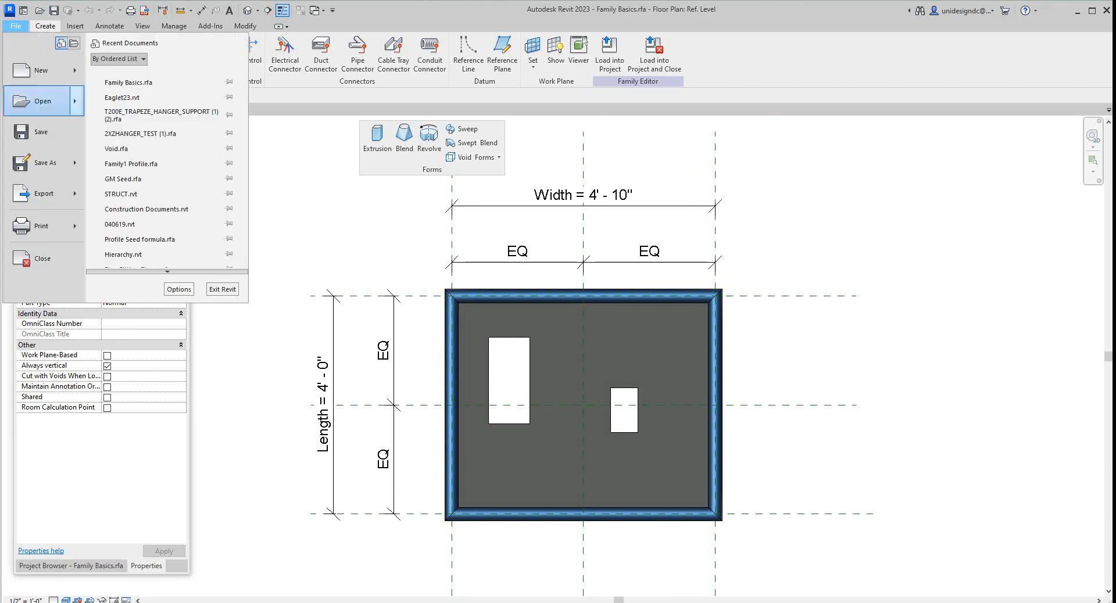
{"action": "left_click", "coordinate": [41, 70]}
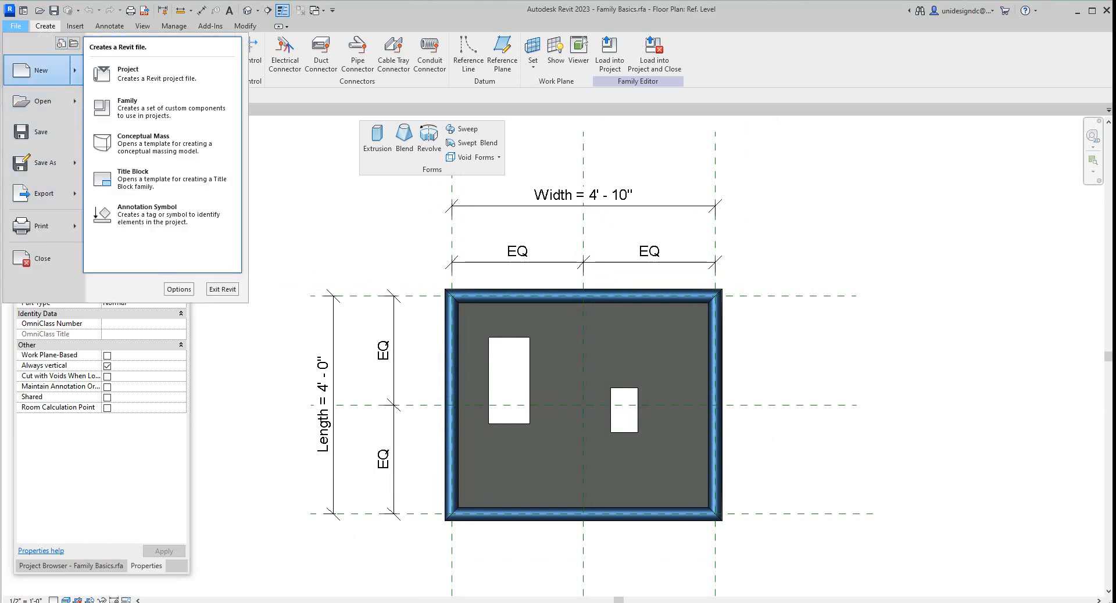
{"action": "mouse_move", "coordinate": [162, 73]}
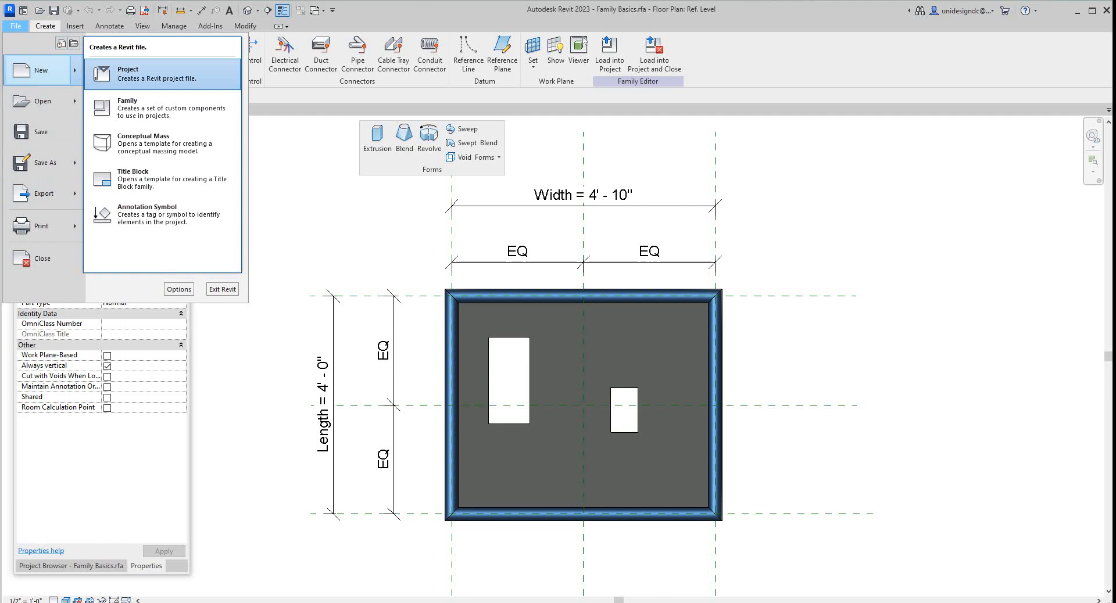
{"action": "mouse_move", "coordinate": [162, 107]}
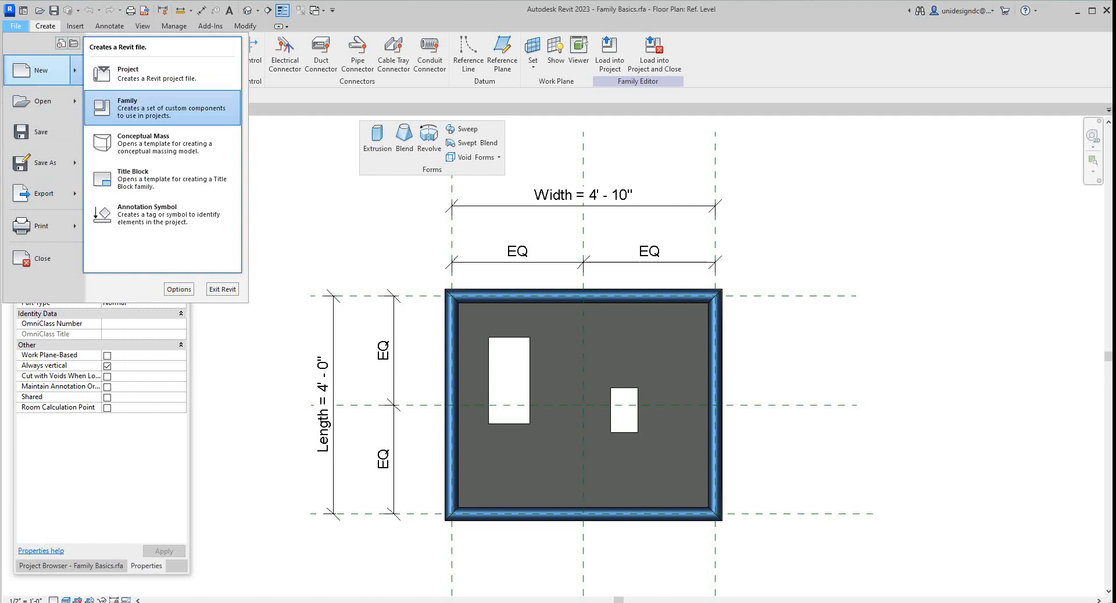
{"action": "left_click", "coordinate": [126, 104]}
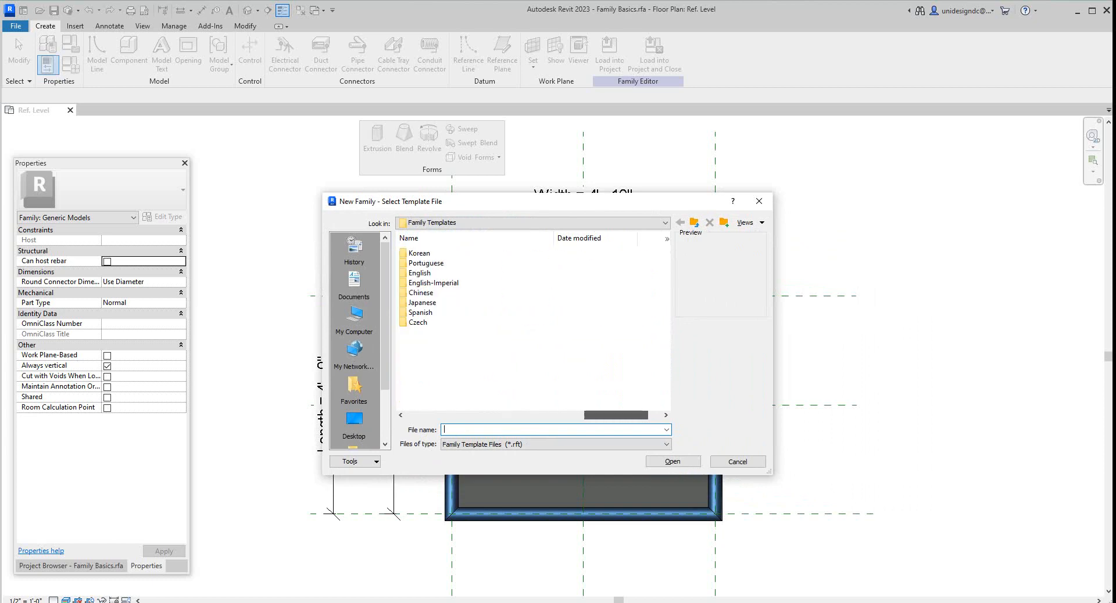
- Create a family from English-Imperial Column.rft, keeping the 2'-0" Width and Depth
{"action": "double_click", "coordinate": [434, 283]}
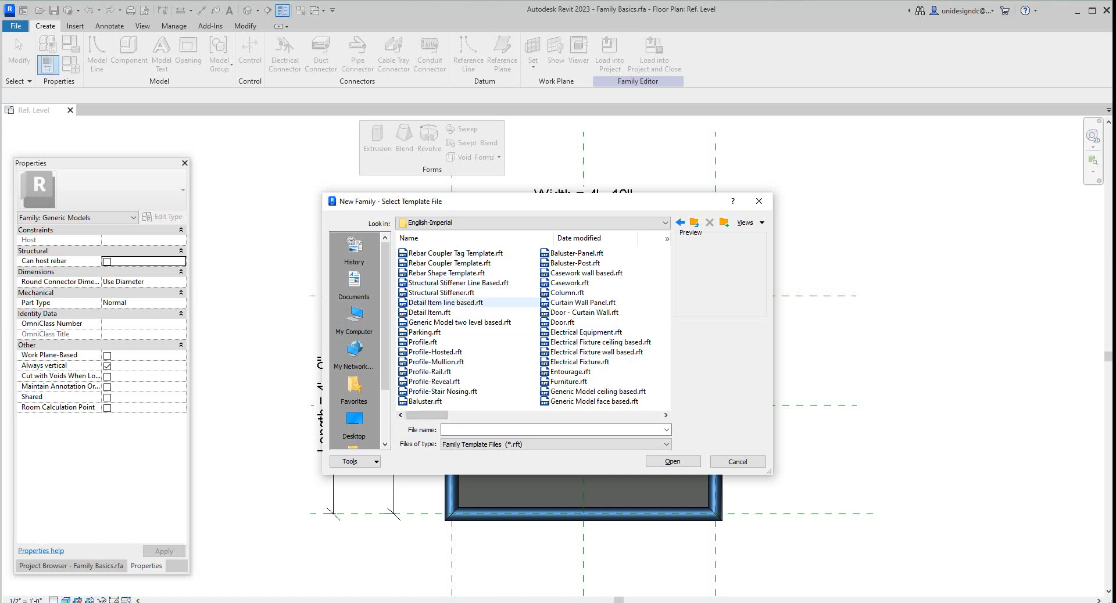
{"action": "left_click", "coordinate": [461, 322]}
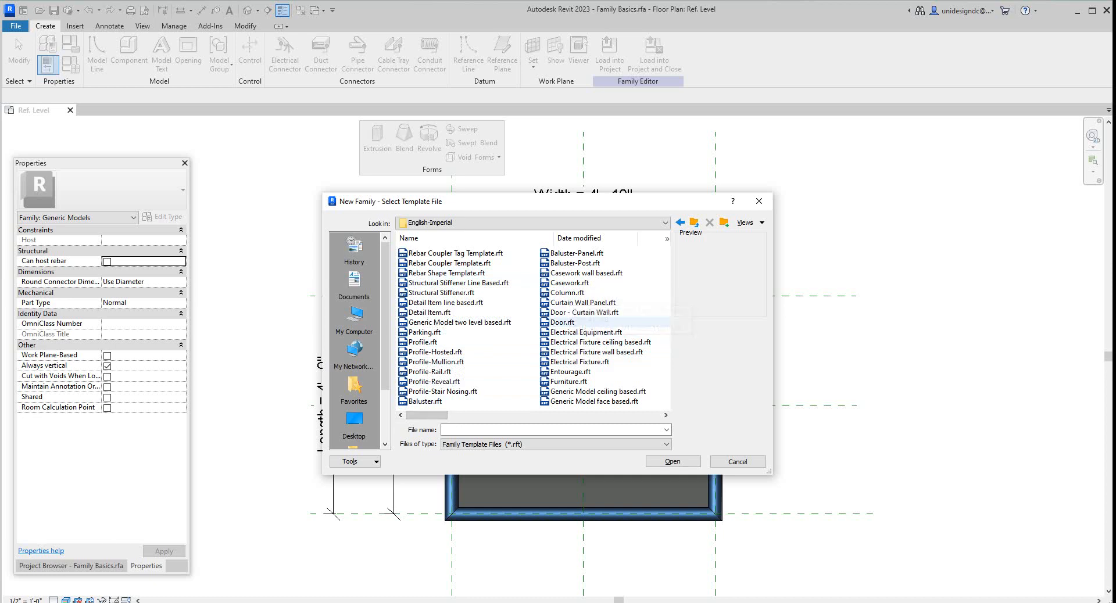
{"action": "left_click", "coordinate": [567, 293]}
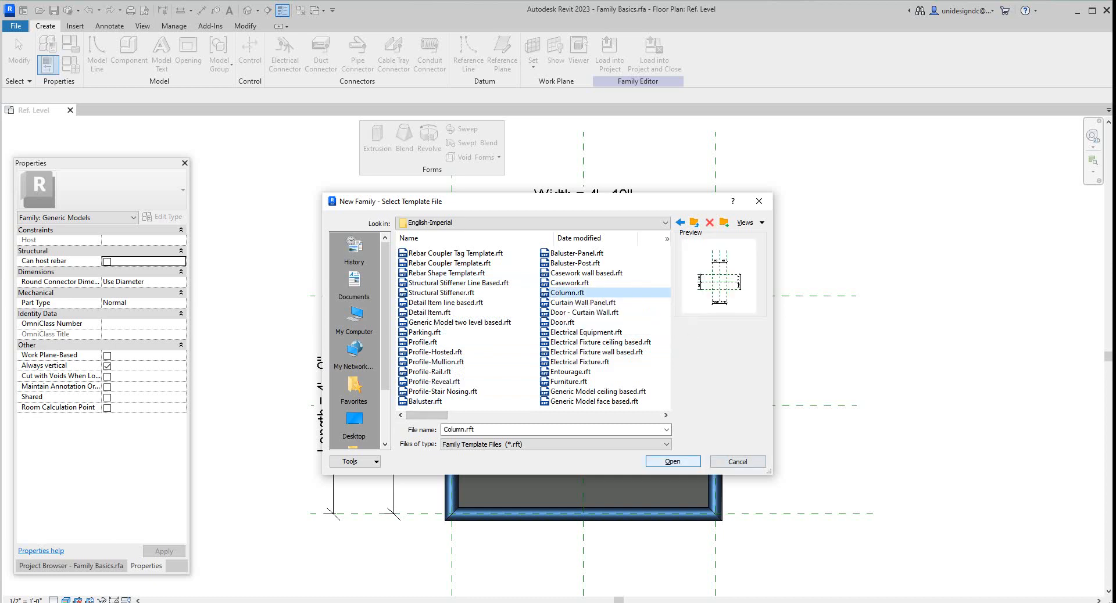
{"action": "left_click", "coordinate": [671, 461]}
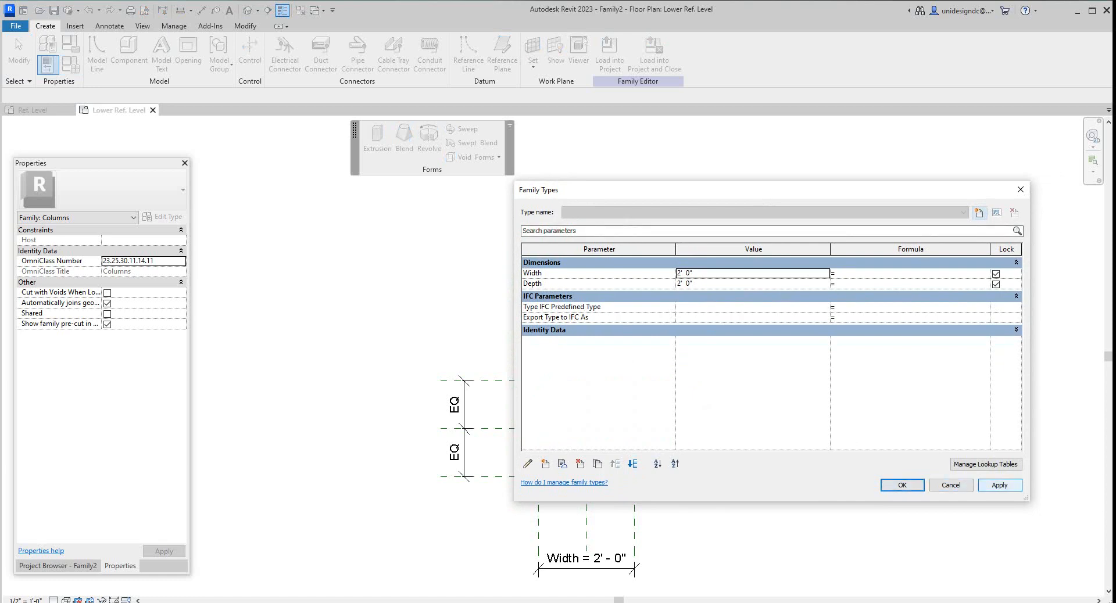
{"action": "left_click", "coordinate": [901, 485]}
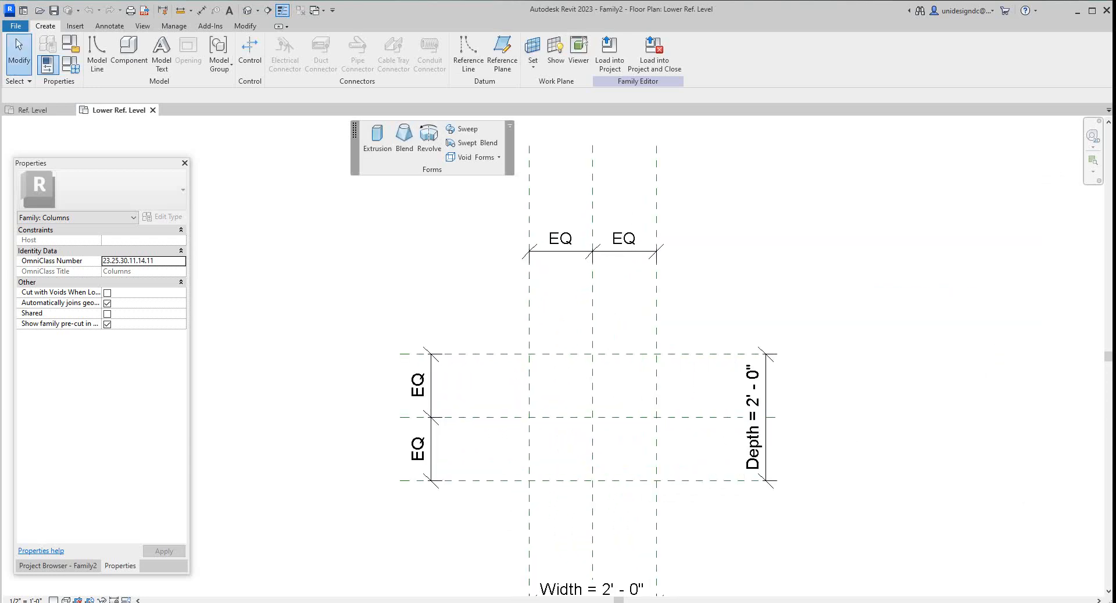
{"action": "left_click", "coordinate": [376, 139]}
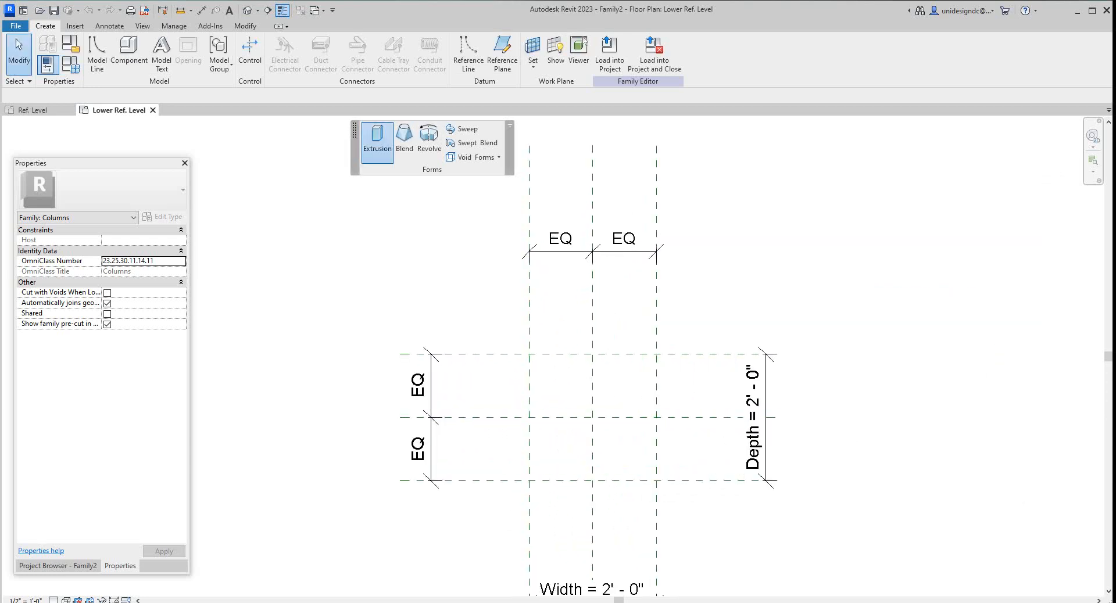
- Start a solid extrusion inside the column's 2'-0" reference-plane box
{"action": "left_click", "coordinate": [377, 139]}
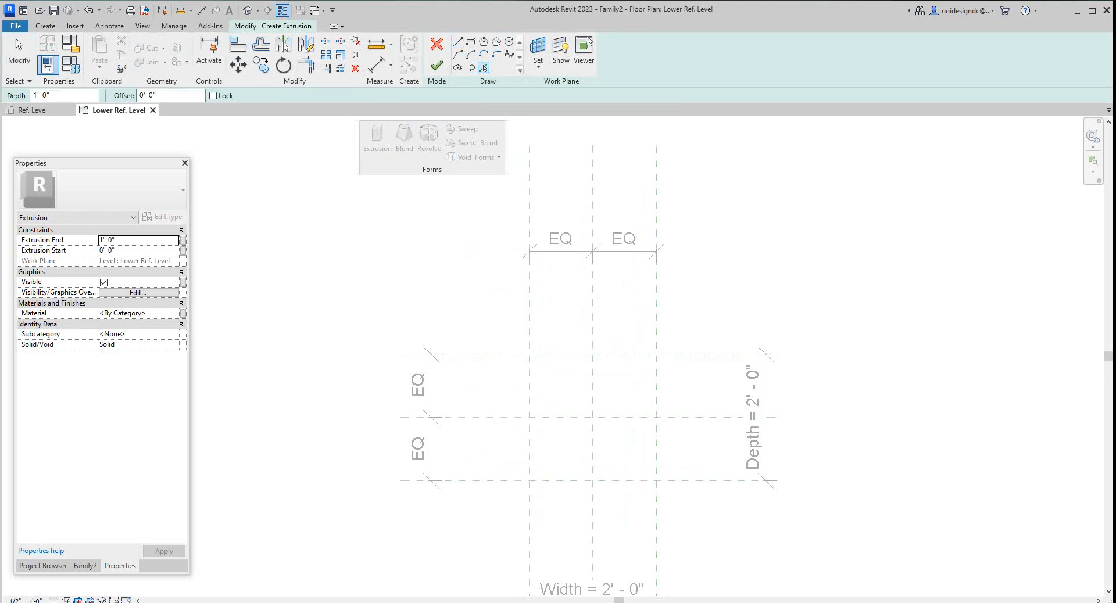
{"action": "left_click", "coordinate": [214, 96]}
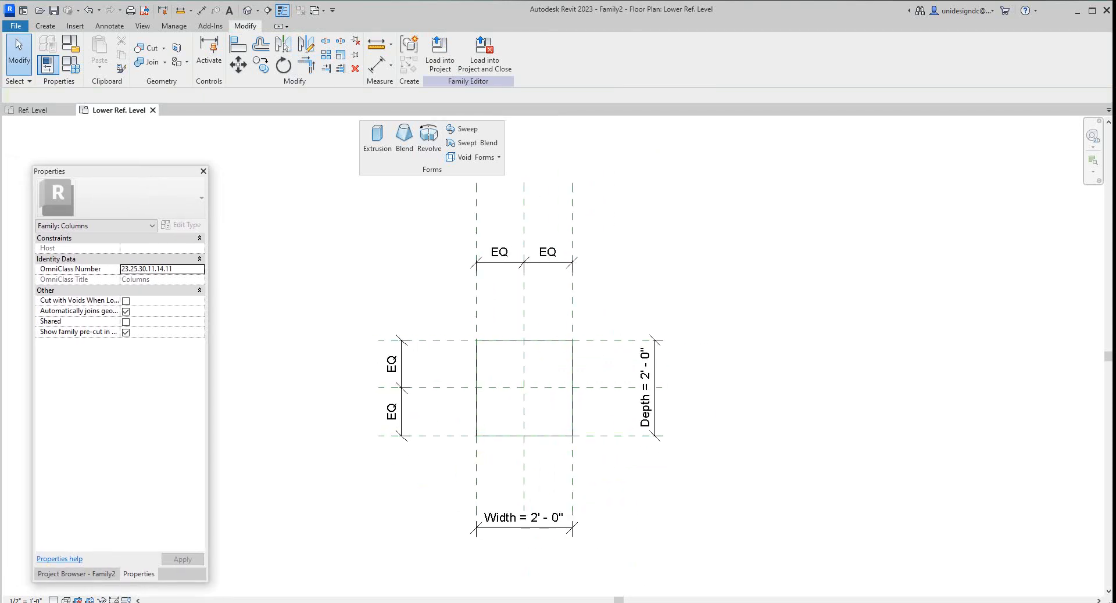
- Show the column extrusion in the default 3D view and finish aligning its faces
{"action": "left_click", "coordinate": [62, 574]}
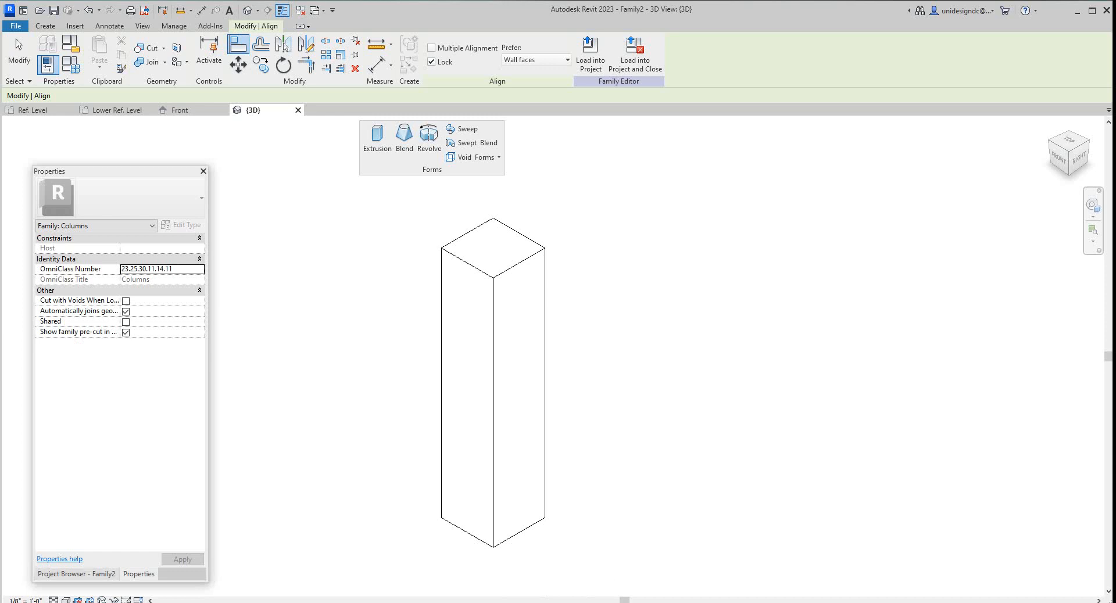
{"action": "left_click", "coordinate": [61, 574]}
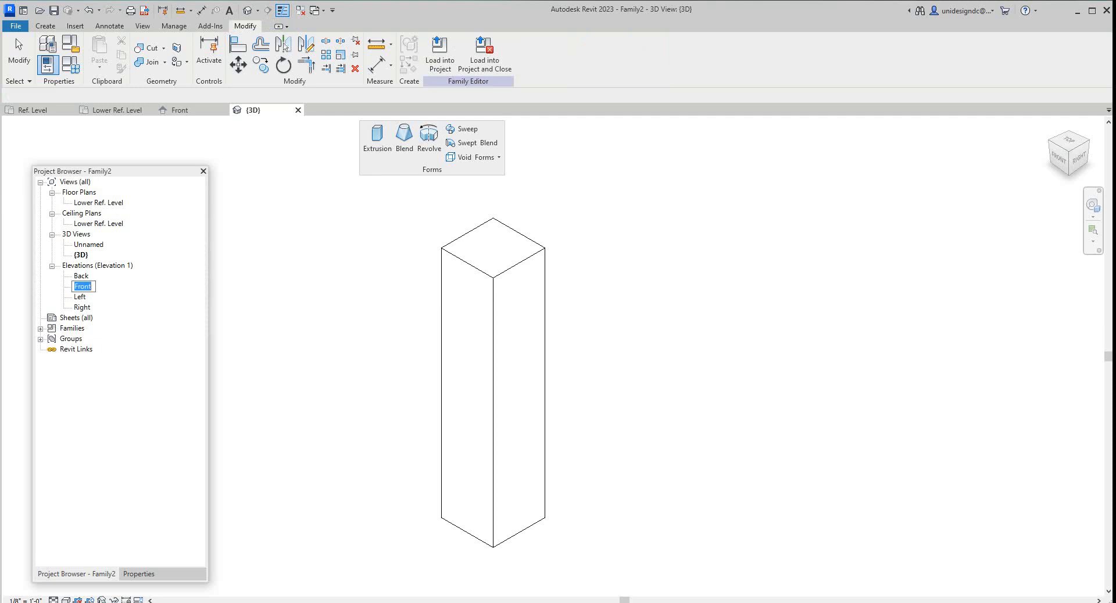
- Check the column against both levels in the Front elevation, then start a new project
{"action": "double_click", "coordinate": [82, 286]}
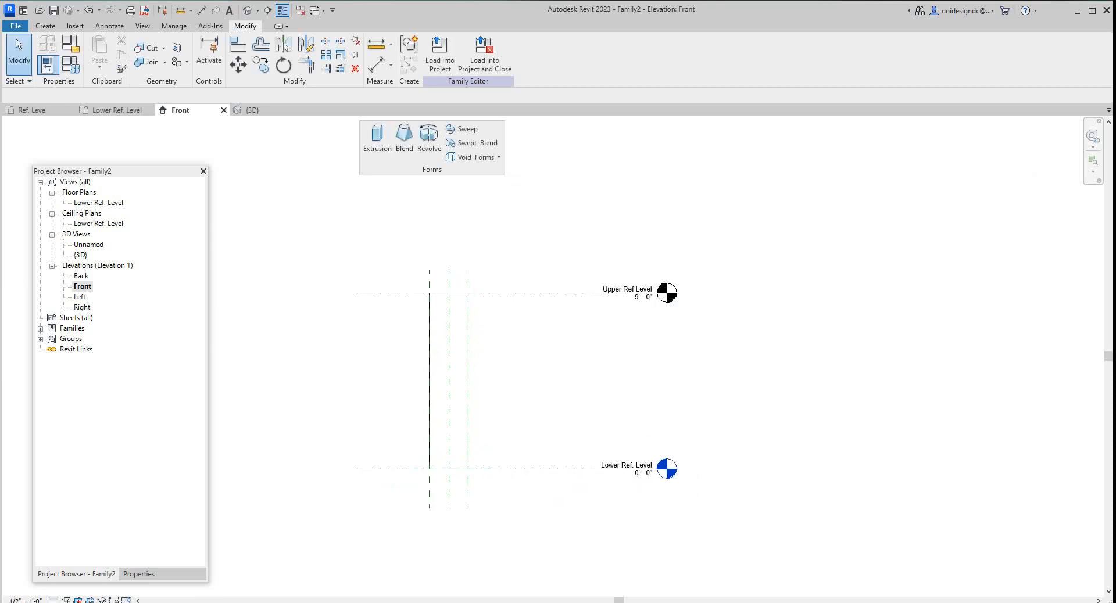
{"action": "left_click", "coordinate": [15, 26]}
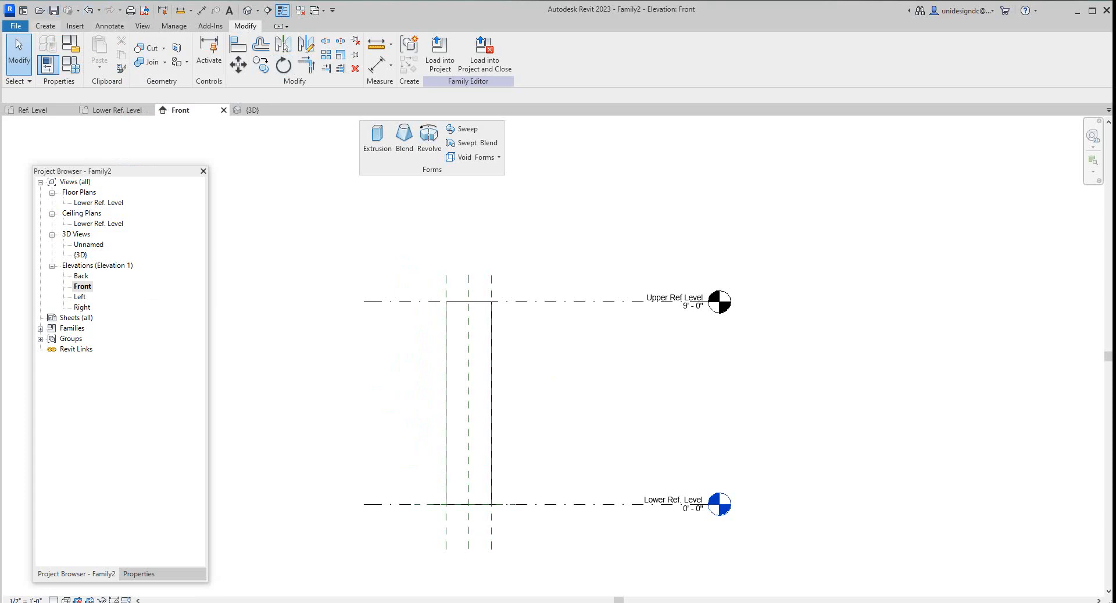
{"action": "left_click", "coordinate": [15, 26]}
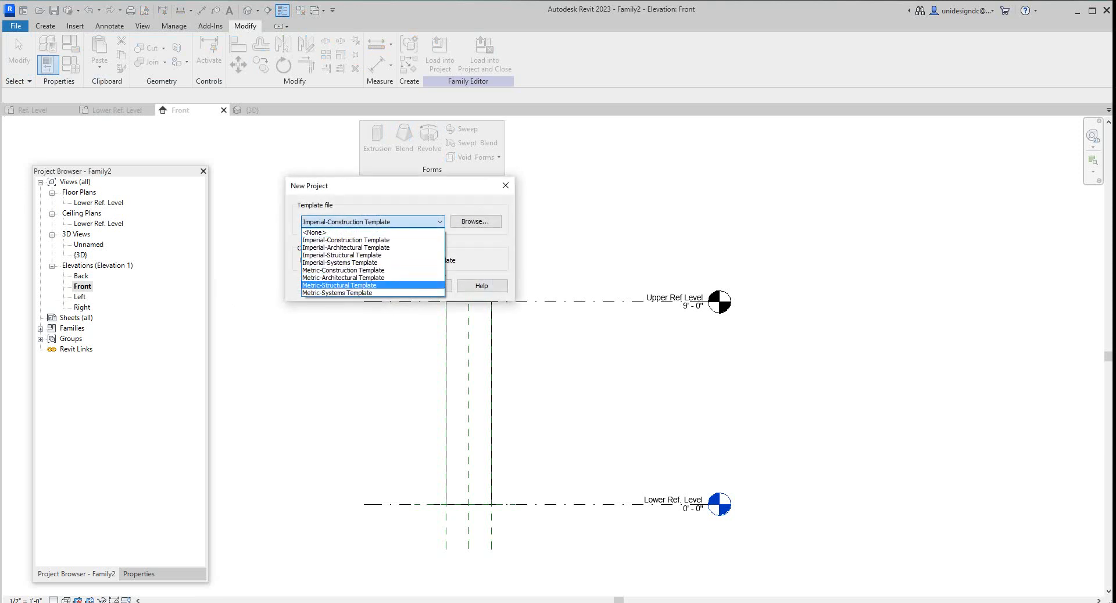
- Pick a template for the new project
{"action": "left_click", "coordinate": [345, 247]}
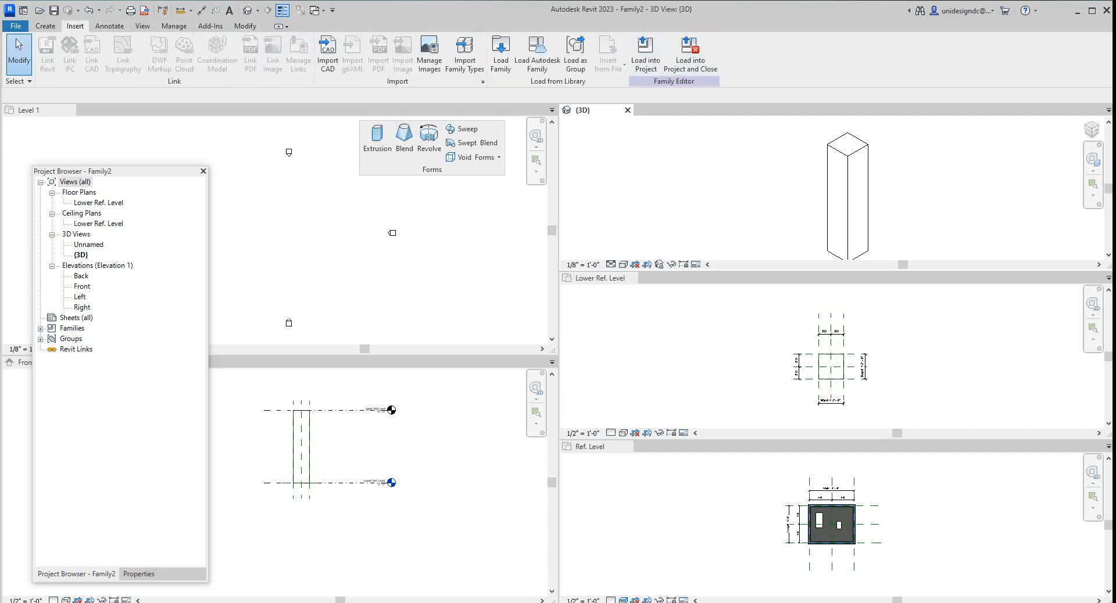
- Load the Void generic model family, place one on the column face, and cancel placing more
{"action": "left_click", "coordinate": [500, 54]}
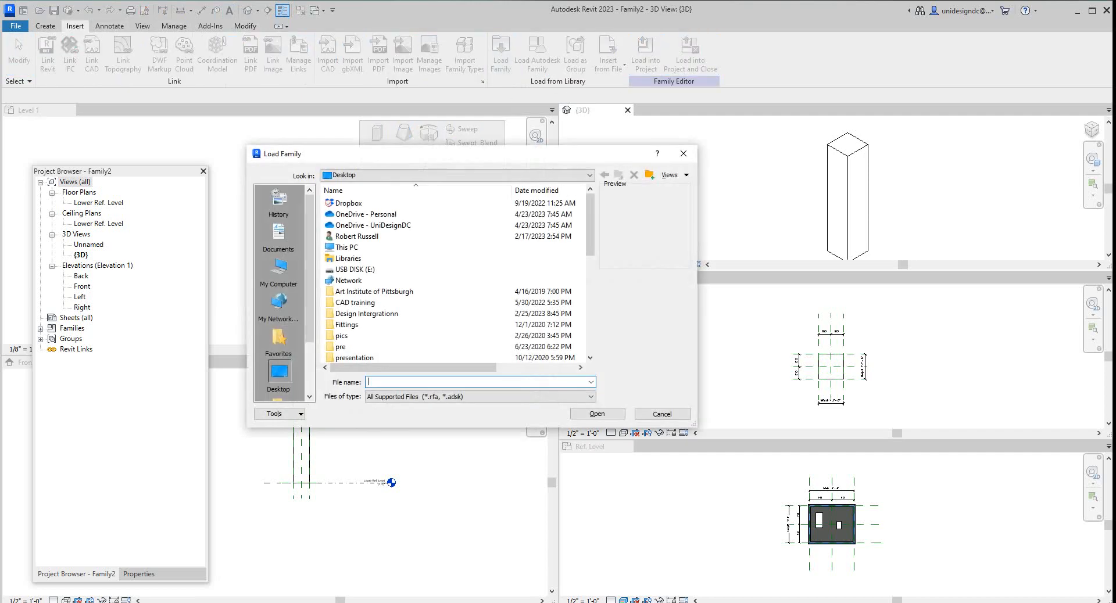
{"action": "left_click", "coordinate": [349, 346]}
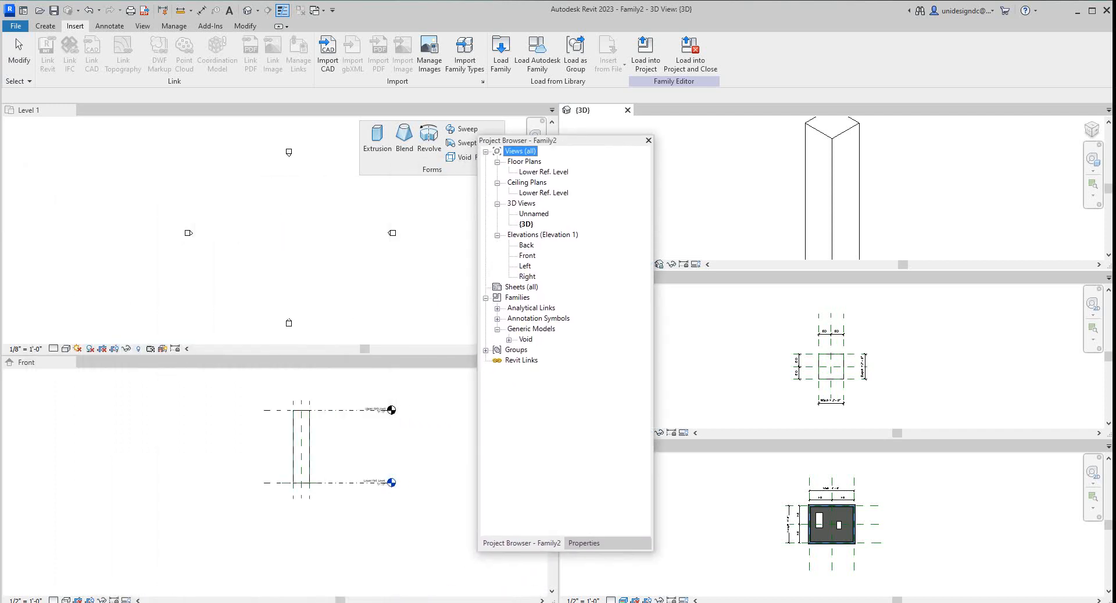
{"action": "left_click", "coordinate": [537, 349]}
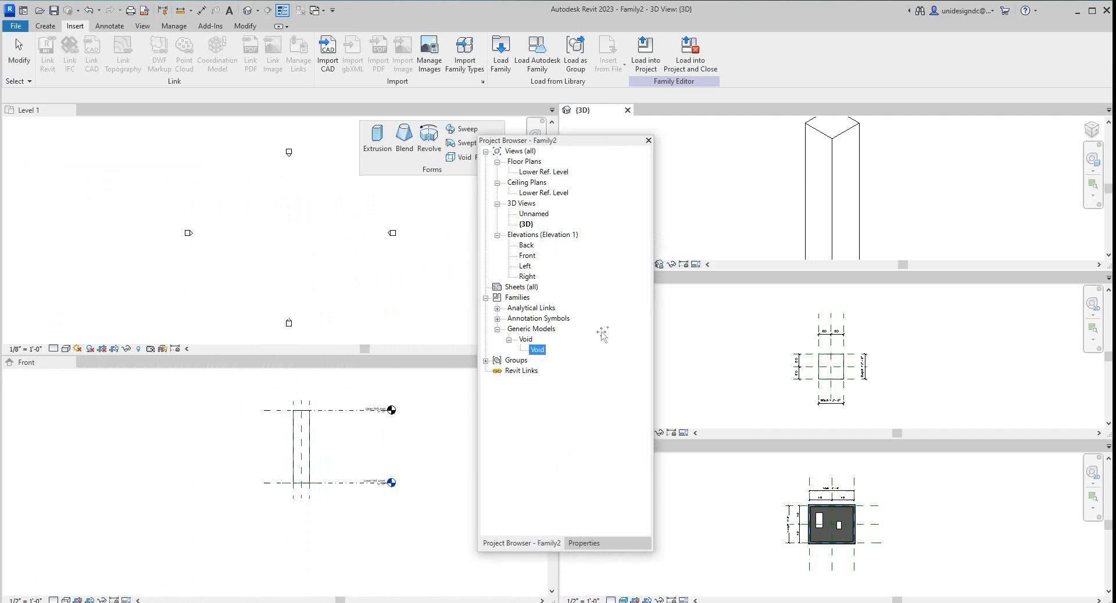
{"action": "mouse_move", "coordinate": [824, 187]}
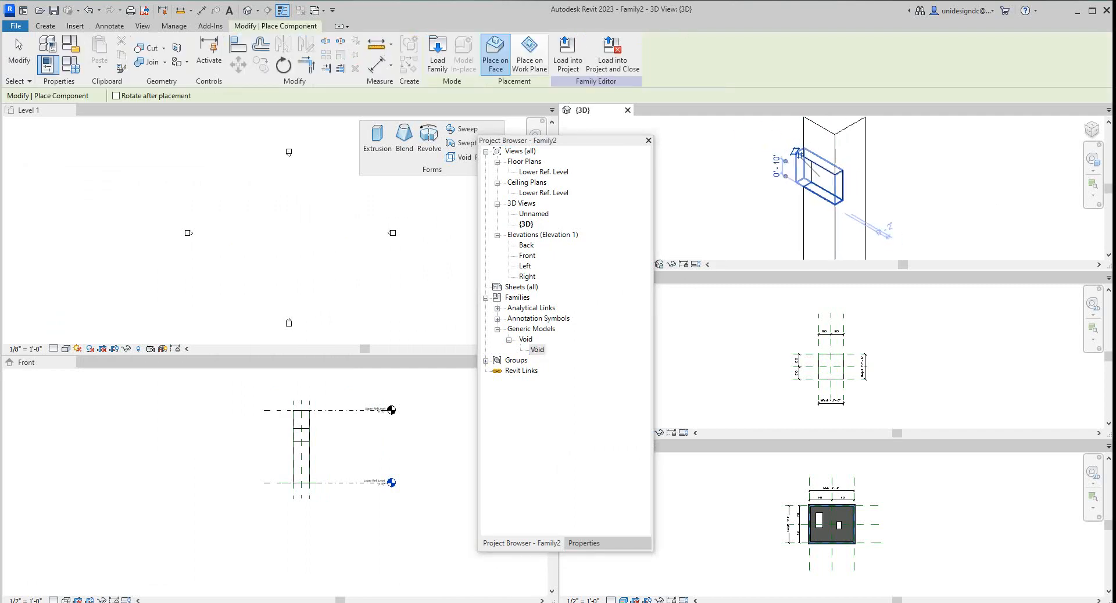
{"action": "right_click", "coordinate": [819, 178]}
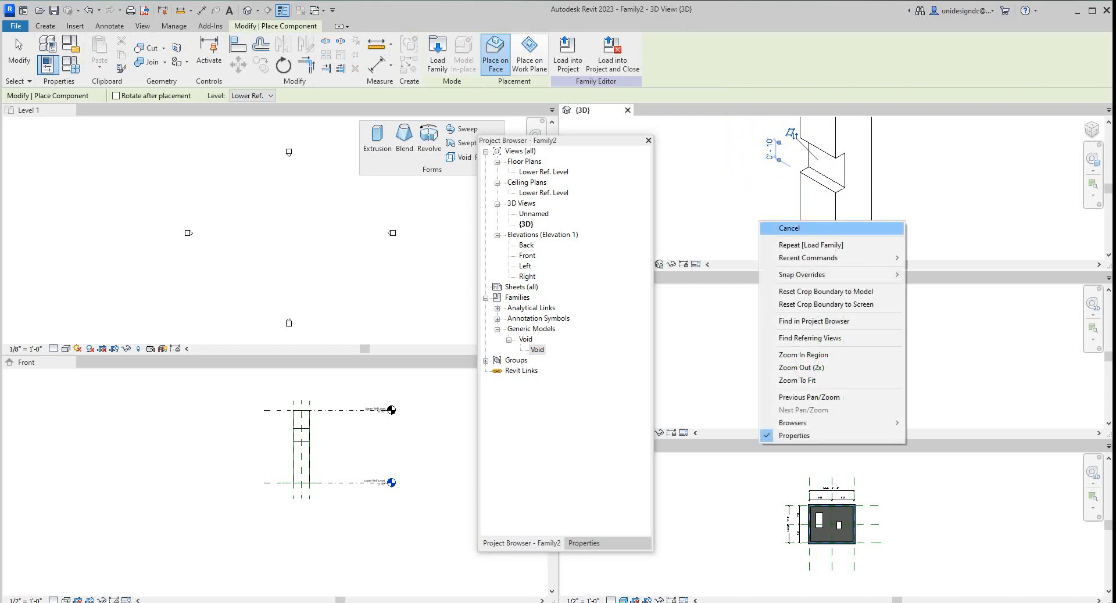
{"action": "left_click", "coordinate": [789, 228]}
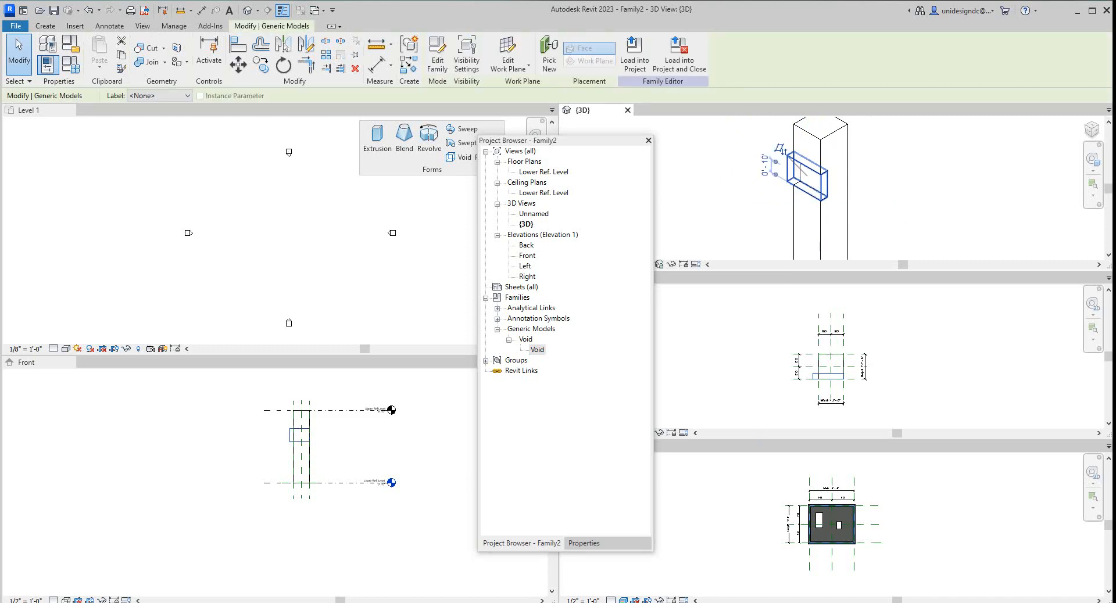
- Set the void's Width to 0' 6" in Properties, apply it, and deselect
{"action": "left_click", "coordinate": [583, 543]}
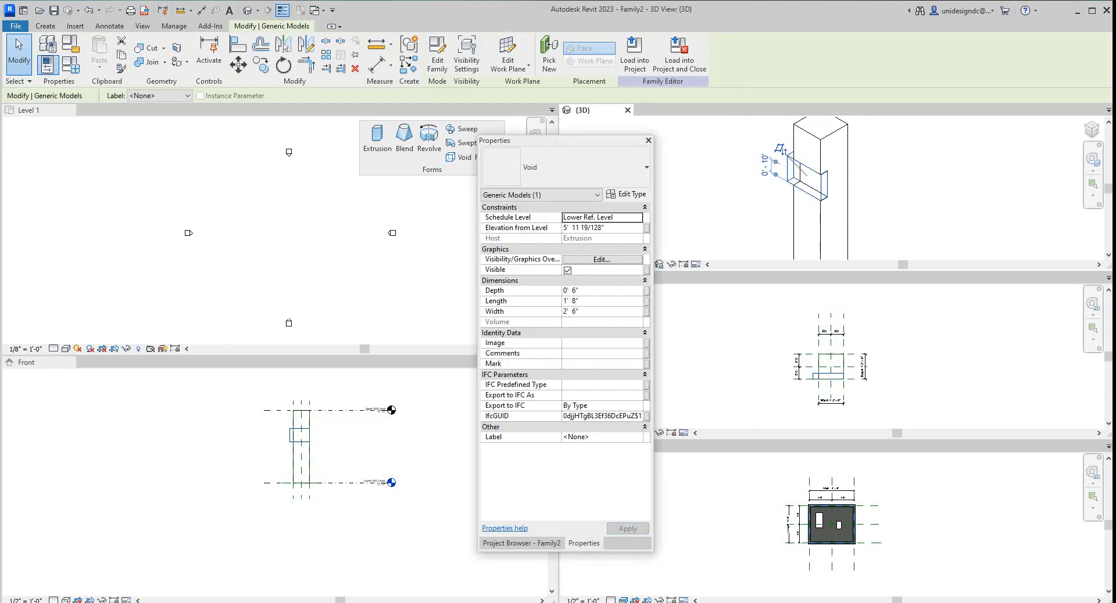
{"action": "left_click", "coordinate": [601, 312]}
{"action": "type", "text": "0"}
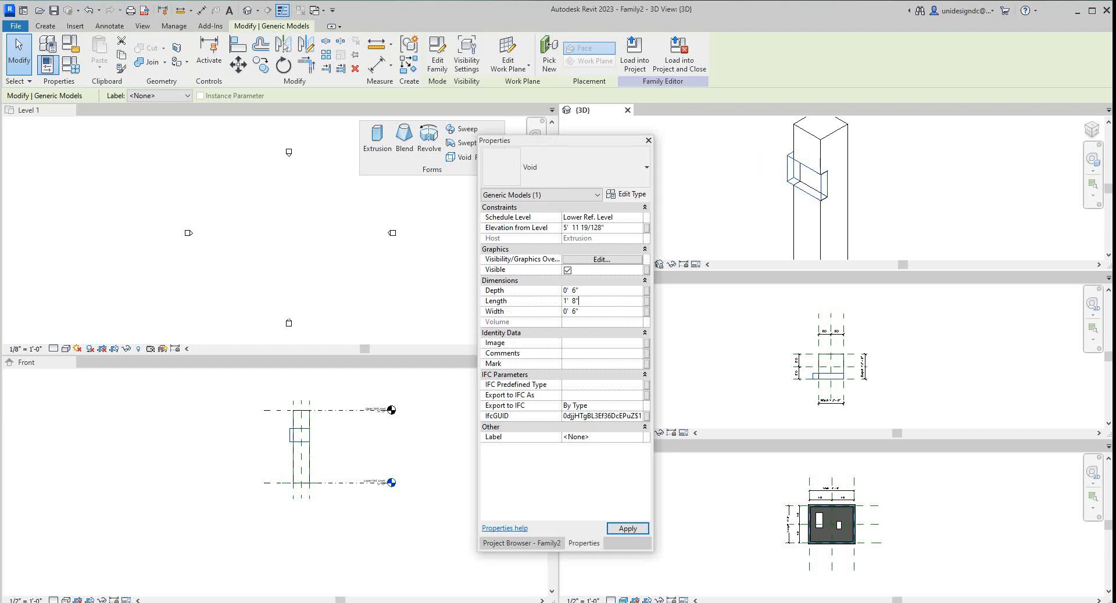
{"action": "triple_click", "coordinate": [603, 301]}
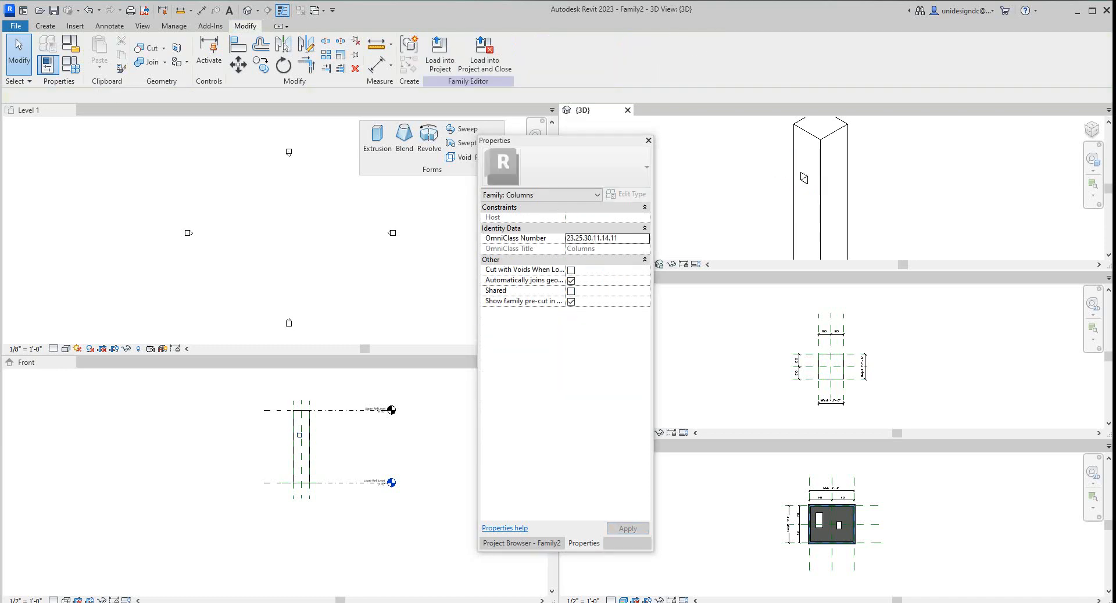
{"action": "left_click", "coordinate": [820, 184]}
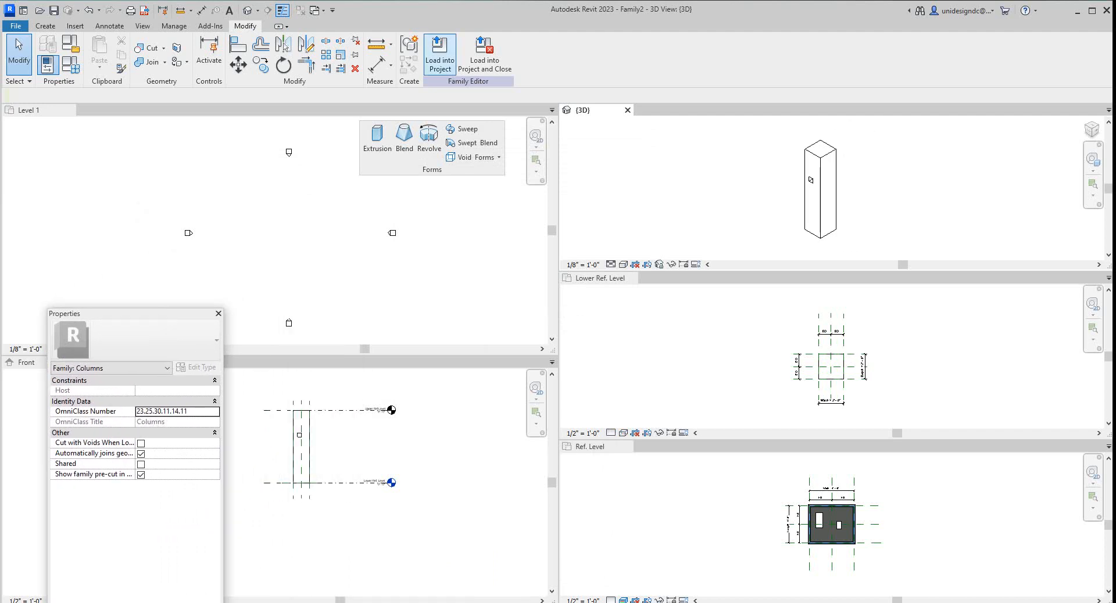
- Load the edited column family into Project2
{"action": "left_click", "coordinate": [440, 55]}
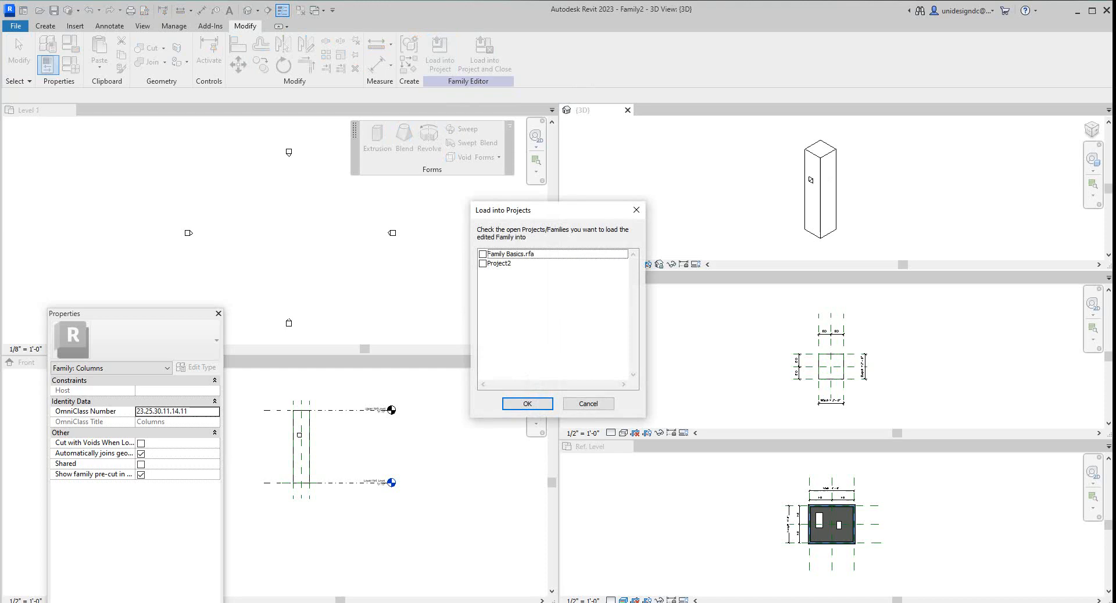
{"action": "left_click", "coordinate": [483, 264]}
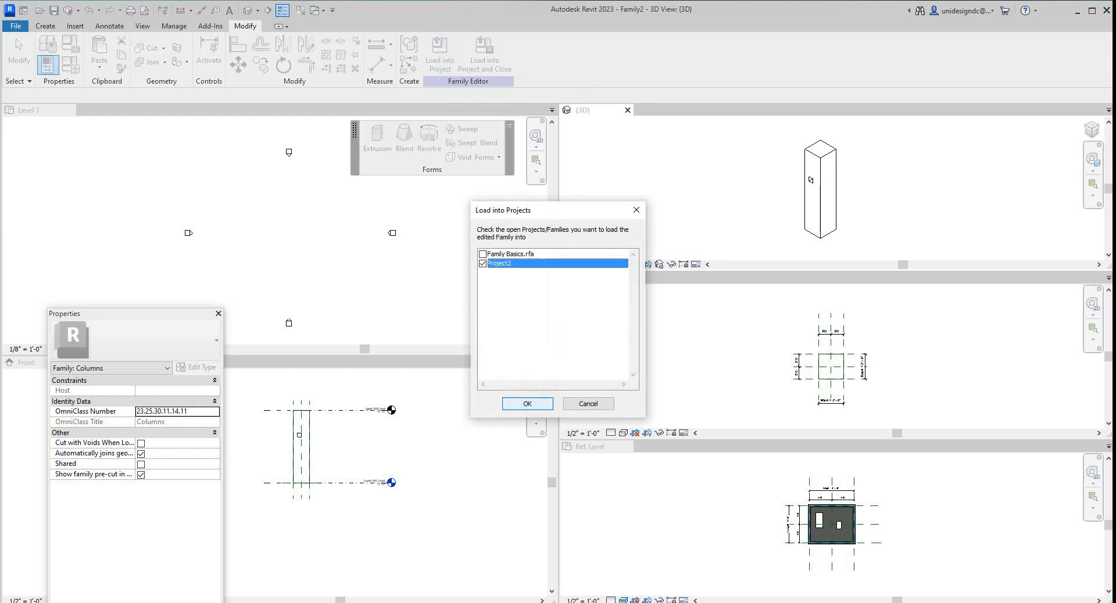
{"action": "left_click", "coordinate": [527, 403]}
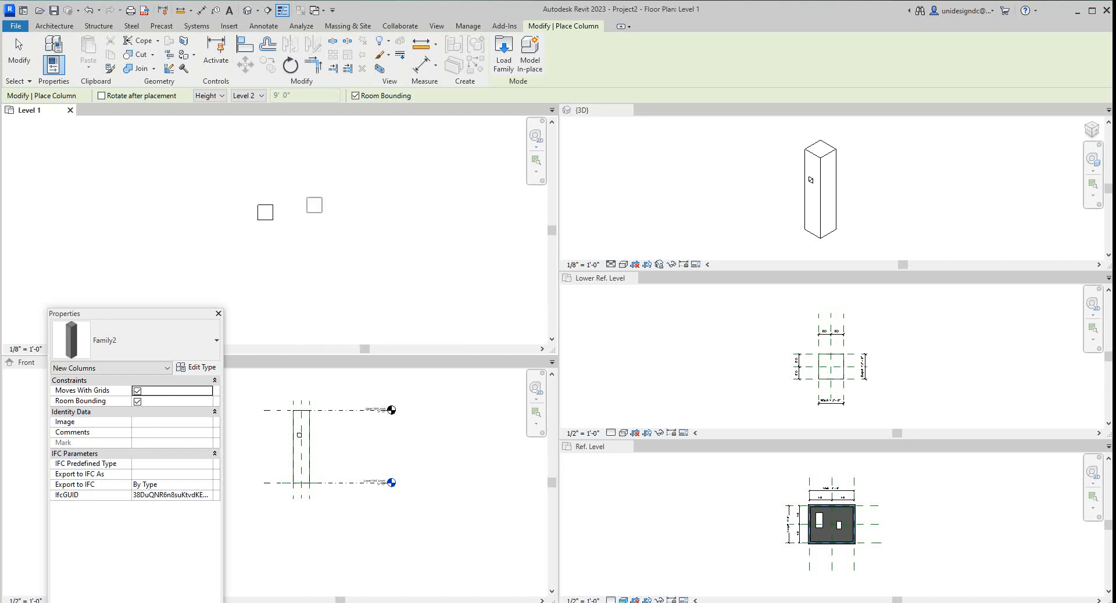
- Place the third column, check the North elevation, and maximize the 3D view
{"action": "left_click", "coordinate": [354, 212]}
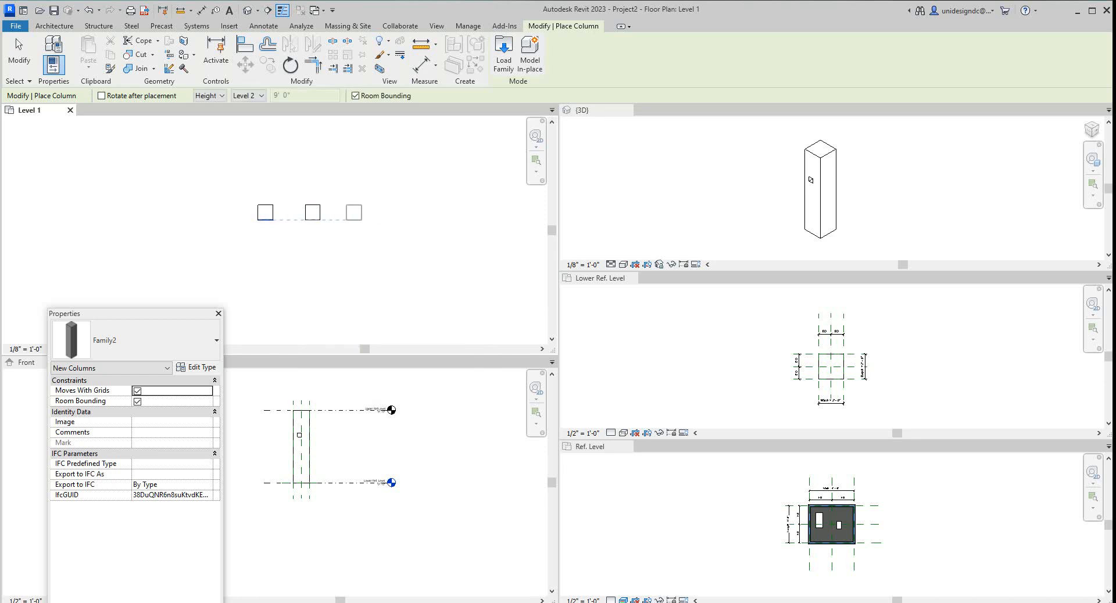
{"action": "left_click", "coordinate": [396, 231]}
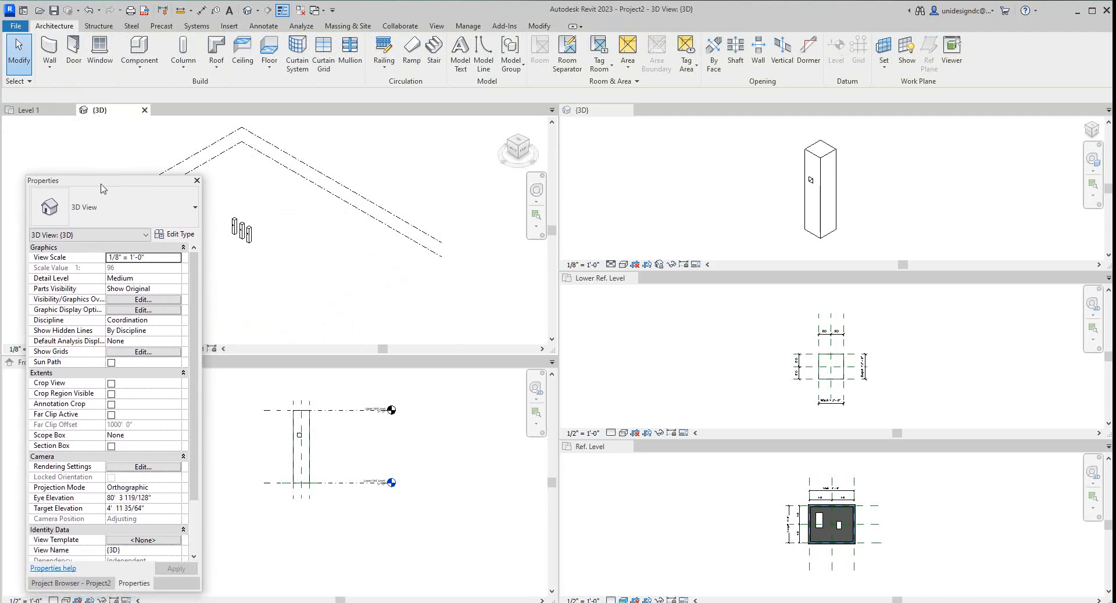
{"action": "left_click", "coordinate": [70, 583]}
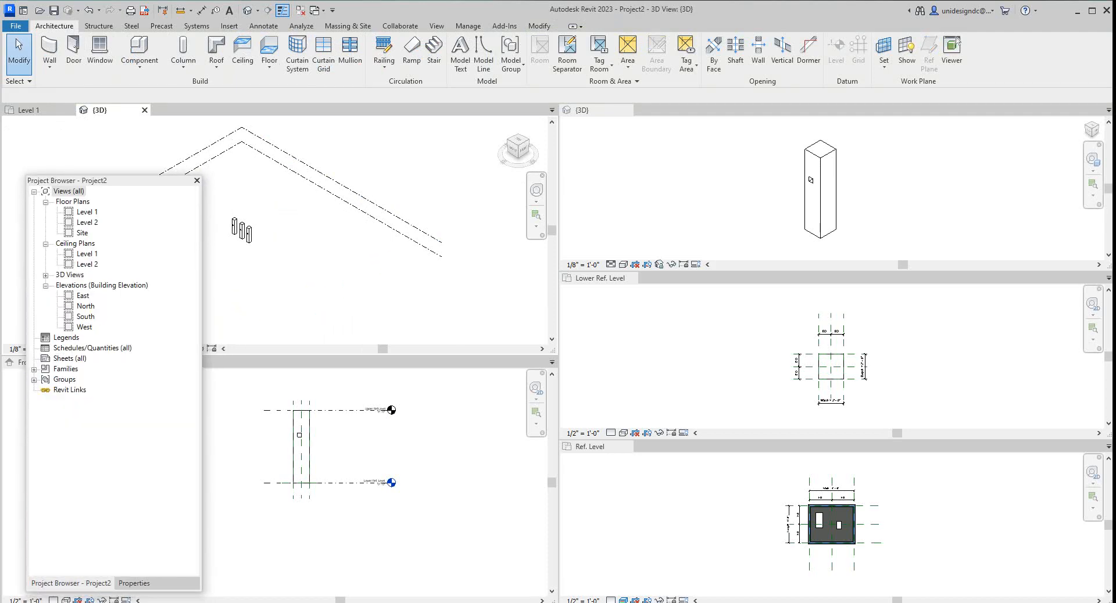
{"action": "double_click", "coordinate": [86, 306]}
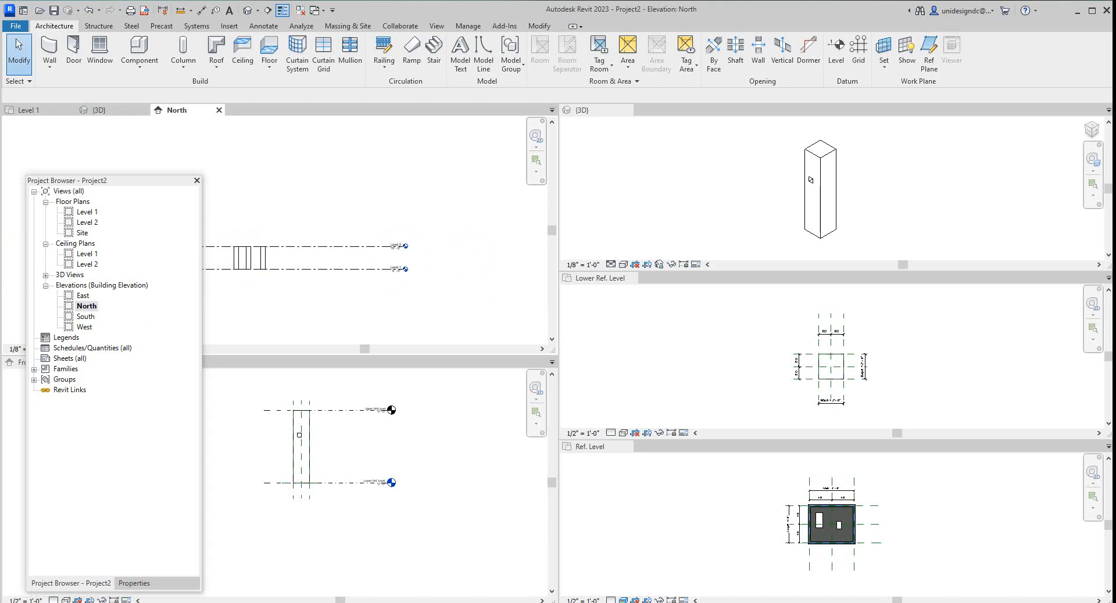
{"action": "left_click", "coordinate": [97, 110]}
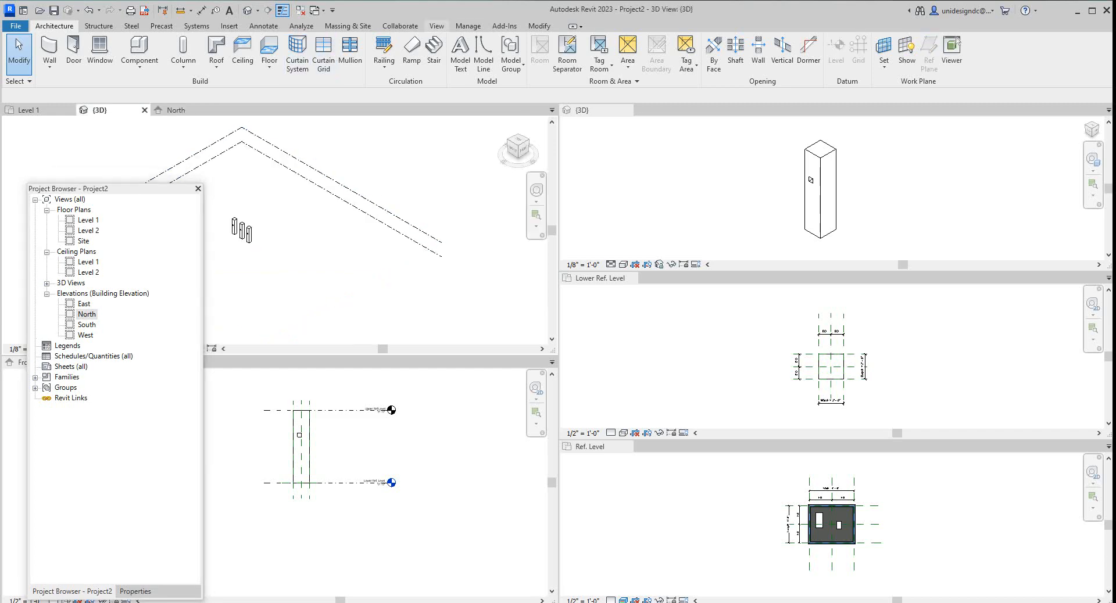
{"action": "left_click", "coordinate": [436, 25]}
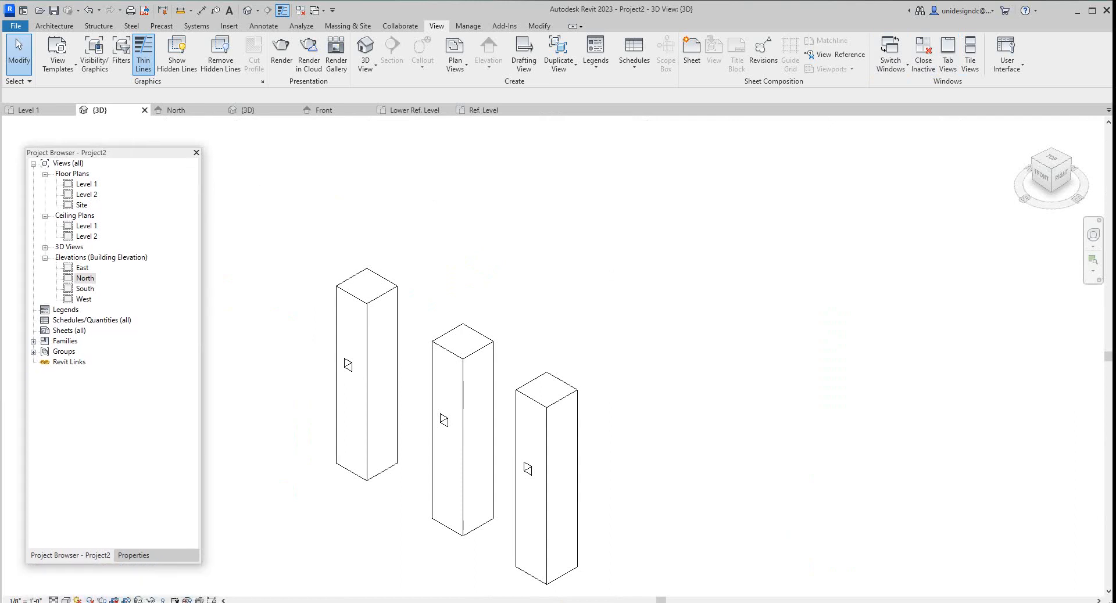
- Switch the 3D view's visual style to Shaded and select the nearest column
{"action": "left_click", "coordinate": [54, 599]}
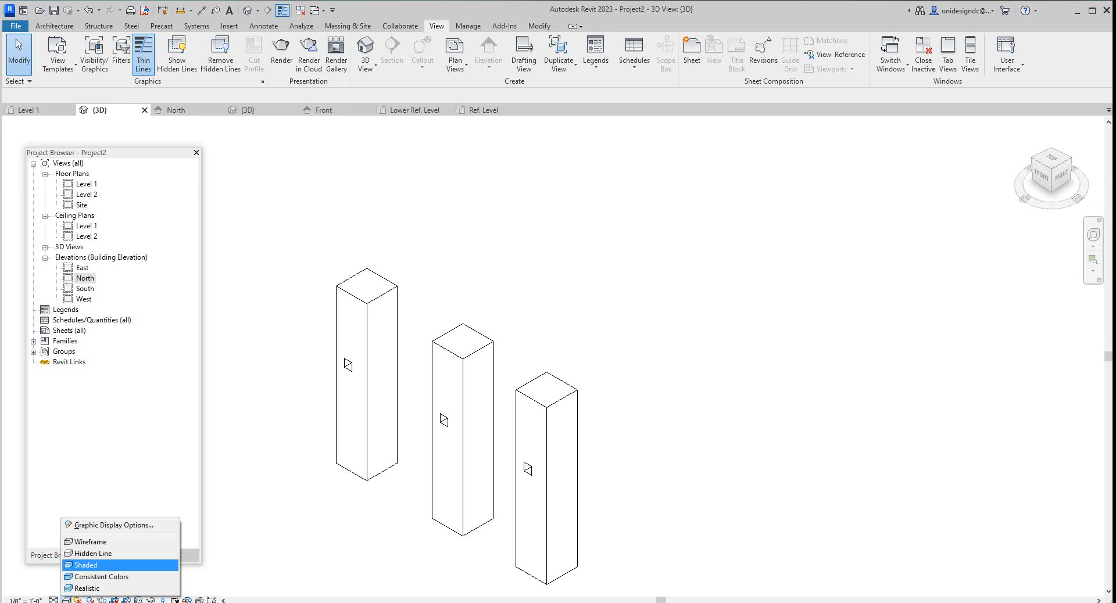
{"action": "left_click", "coordinate": [87, 565]}
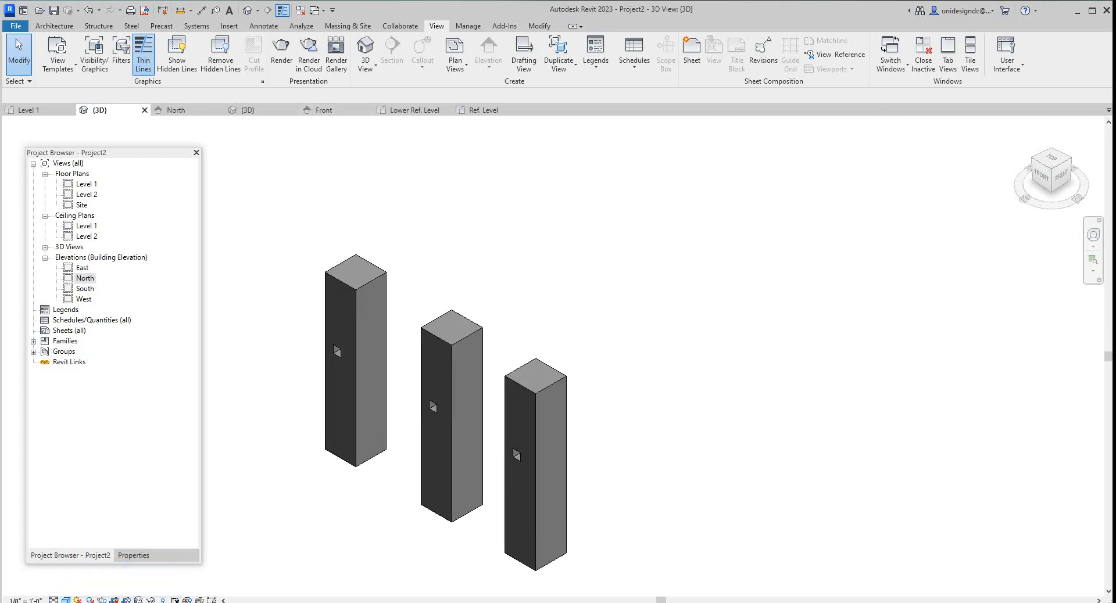
{"action": "left_click", "coordinate": [535, 456]}
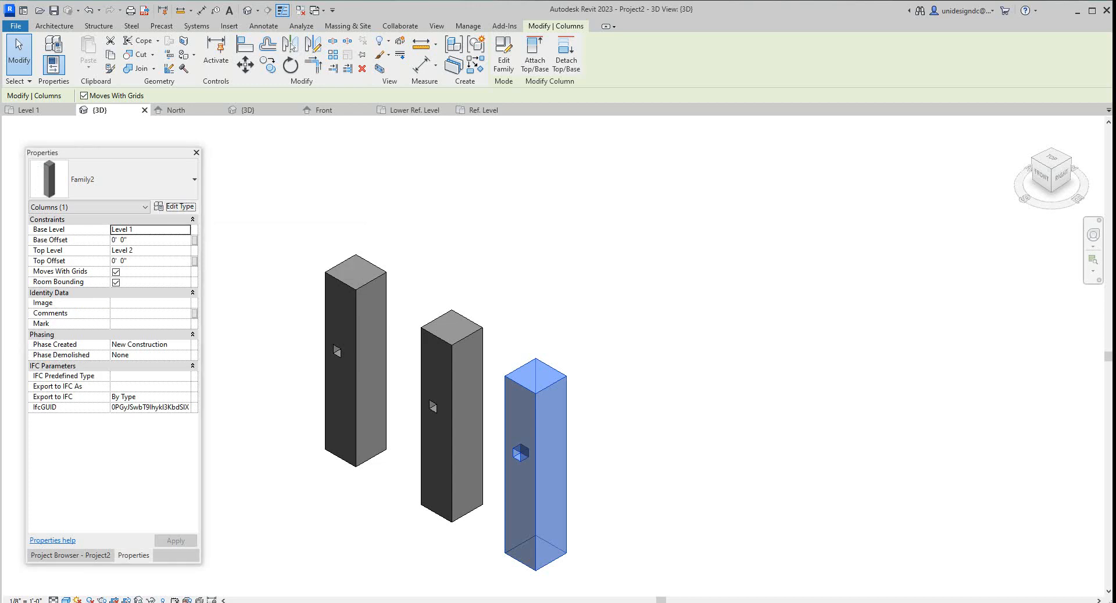
- Open the column's type properties and start a rename, then cancel without changes
{"action": "left_click", "coordinate": [178, 206]}
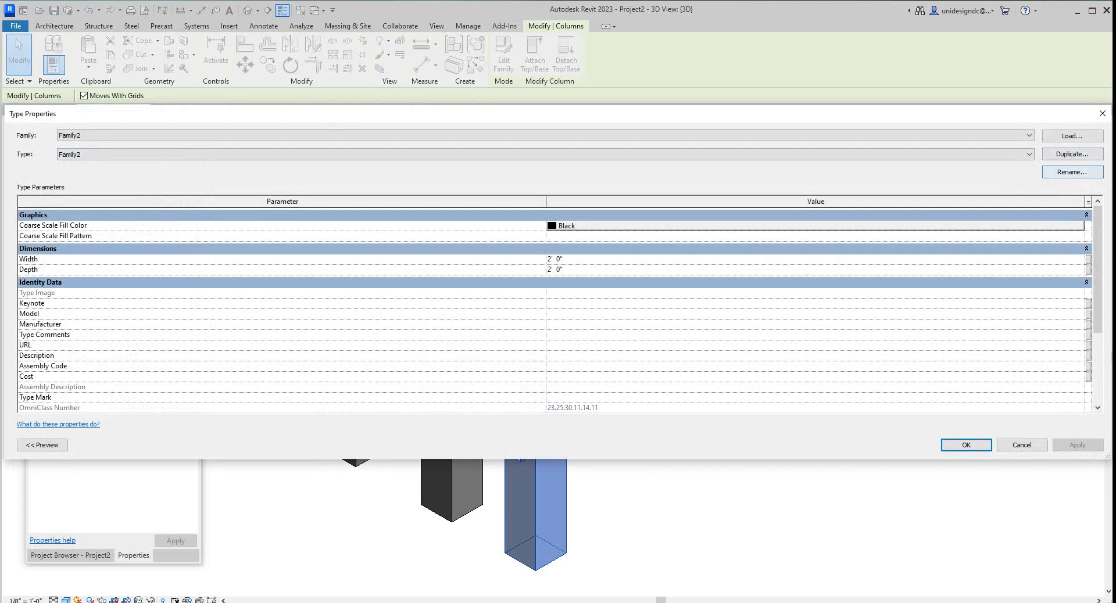
{"action": "left_click", "coordinate": [1071, 172]}
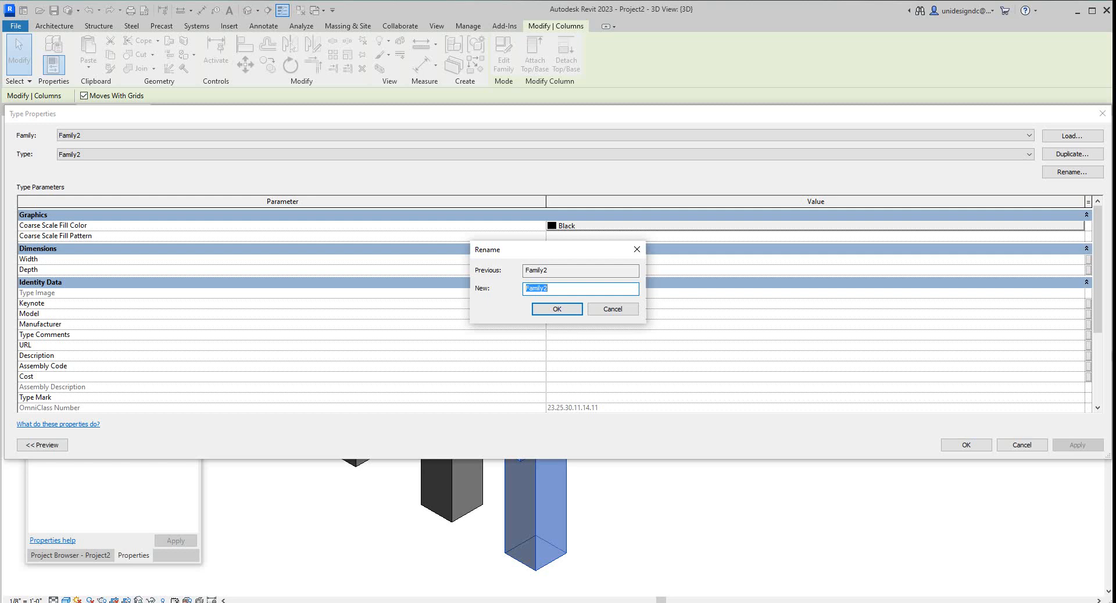
{"action": "type", "text": "Col"}
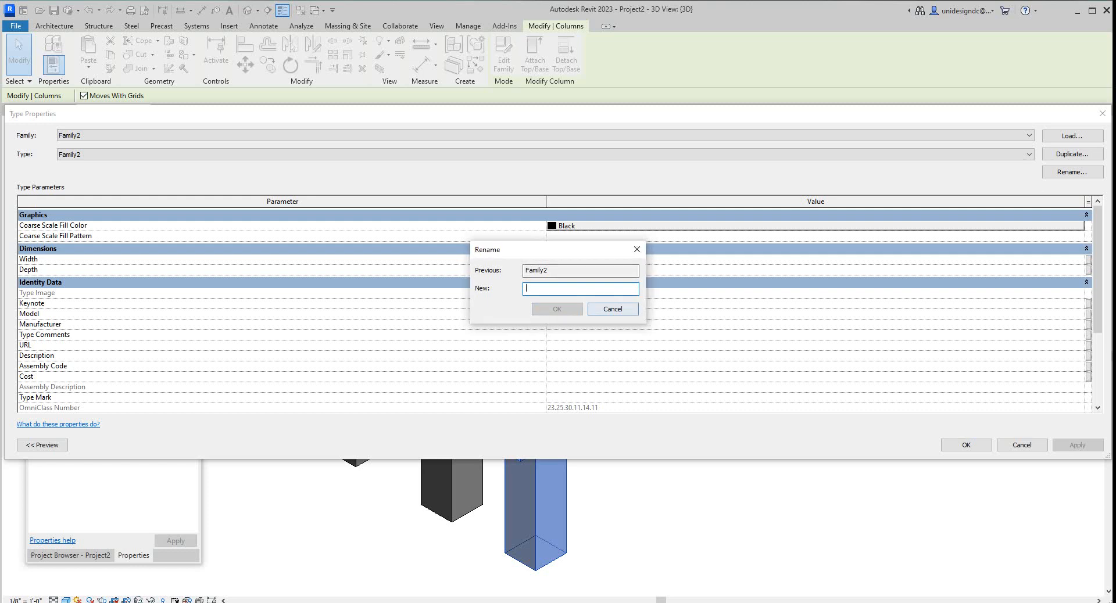
{"action": "left_click", "coordinate": [612, 309]}
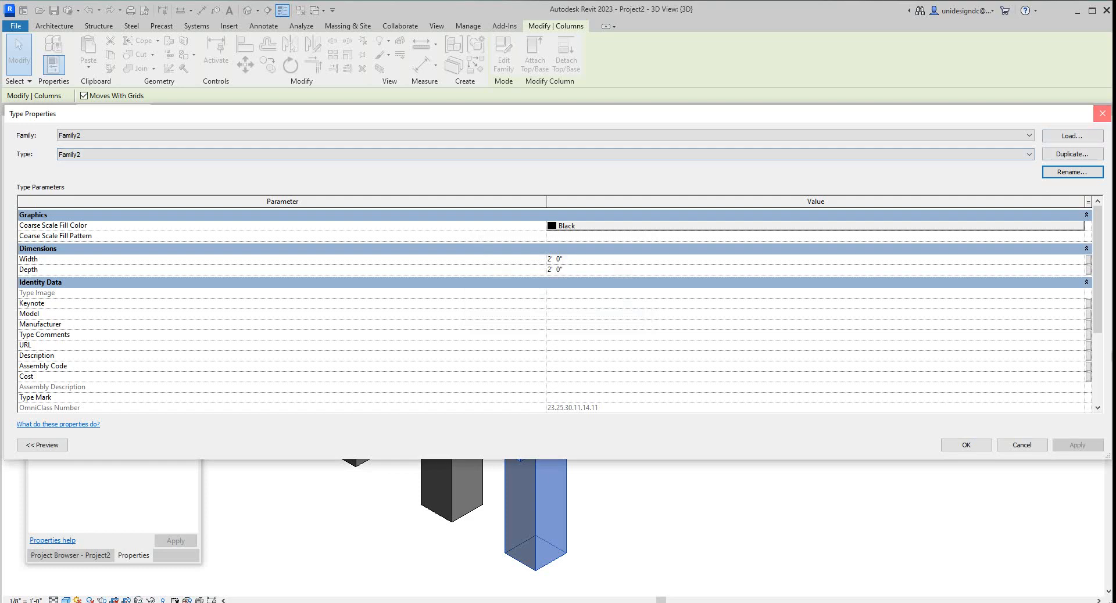
{"action": "left_click", "coordinate": [1021, 445]}
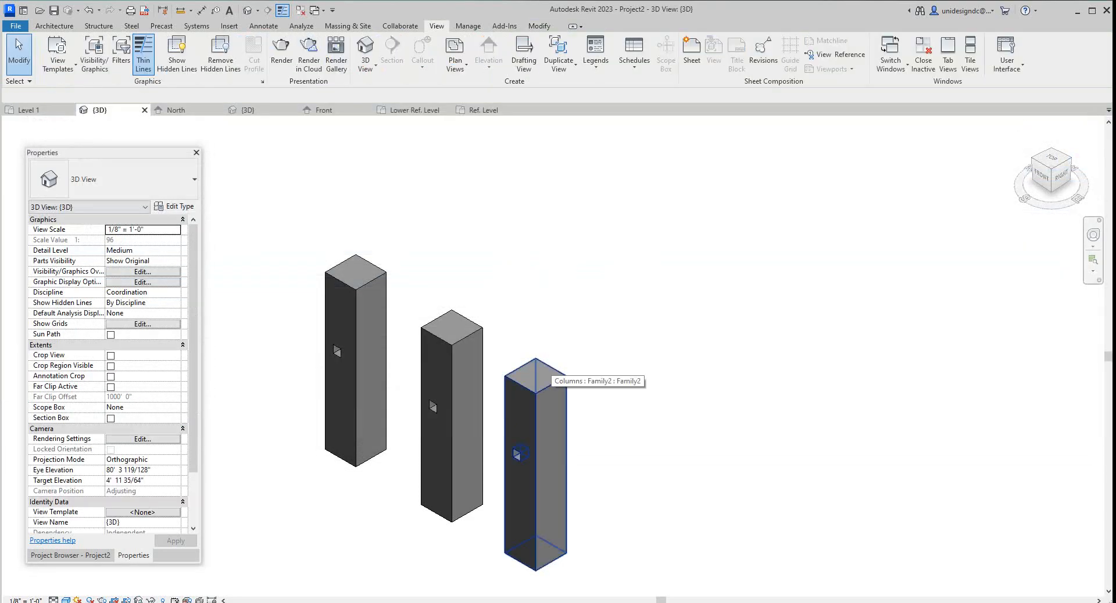
- Select the right-hand column and rename its Family2 type to 2x2
{"action": "left_click", "coordinate": [536, 463]}
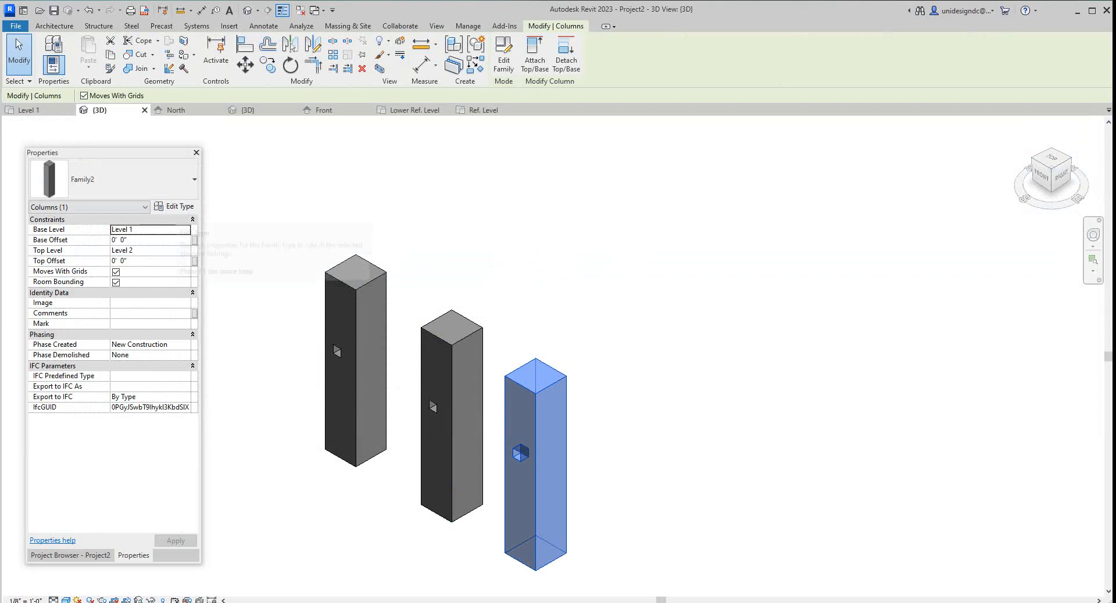
{"action": "left_click", "coordinate": [177, 206]}
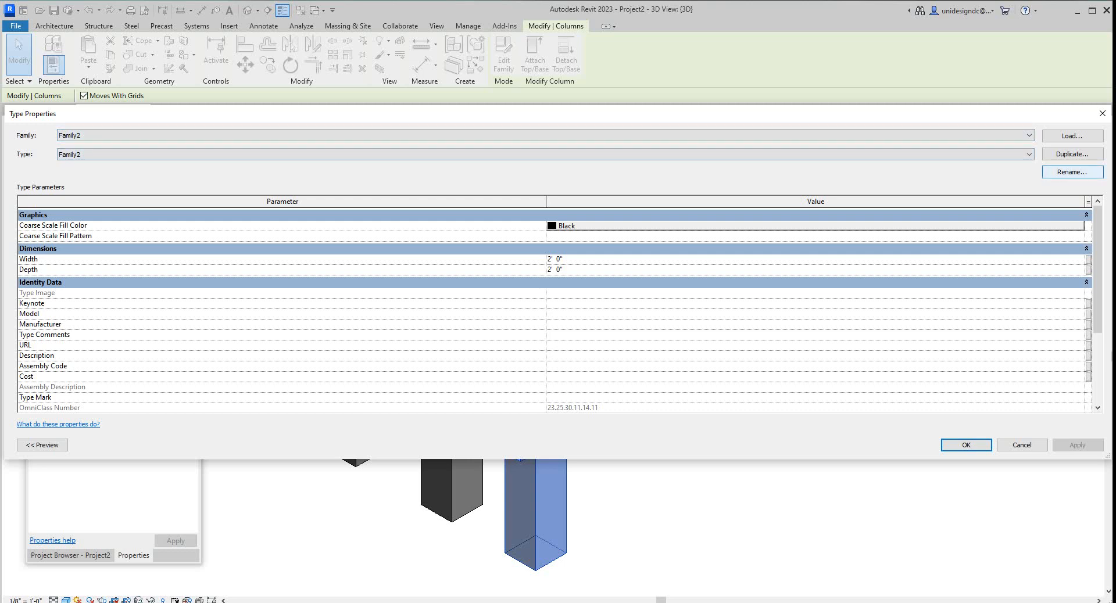
{"action": "left_click", "coordinate": [1072, 171]}
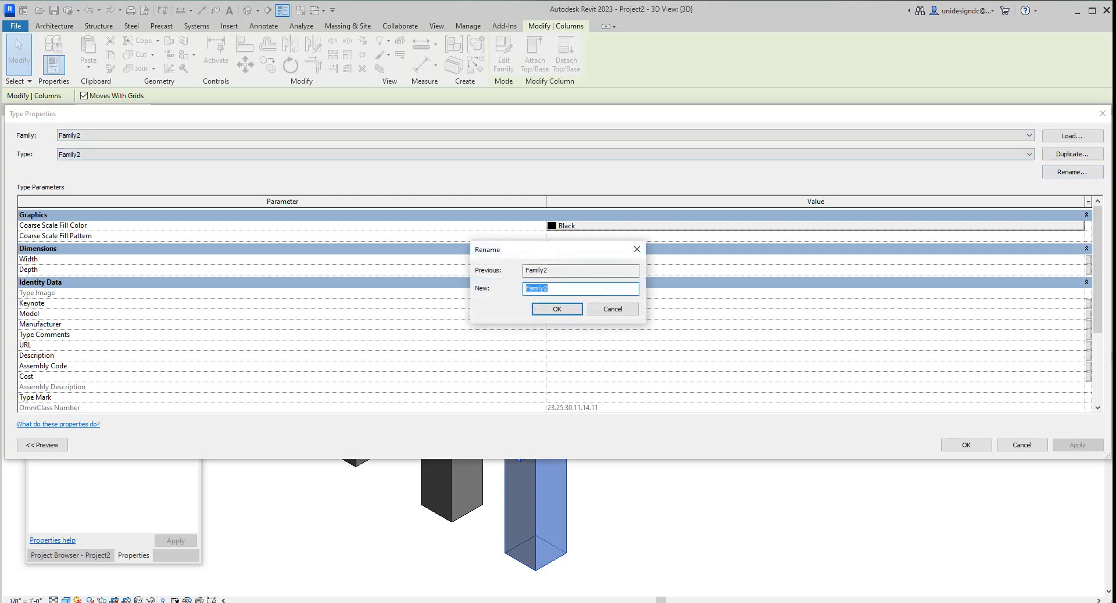
{"action": "type", "text": "2x"}
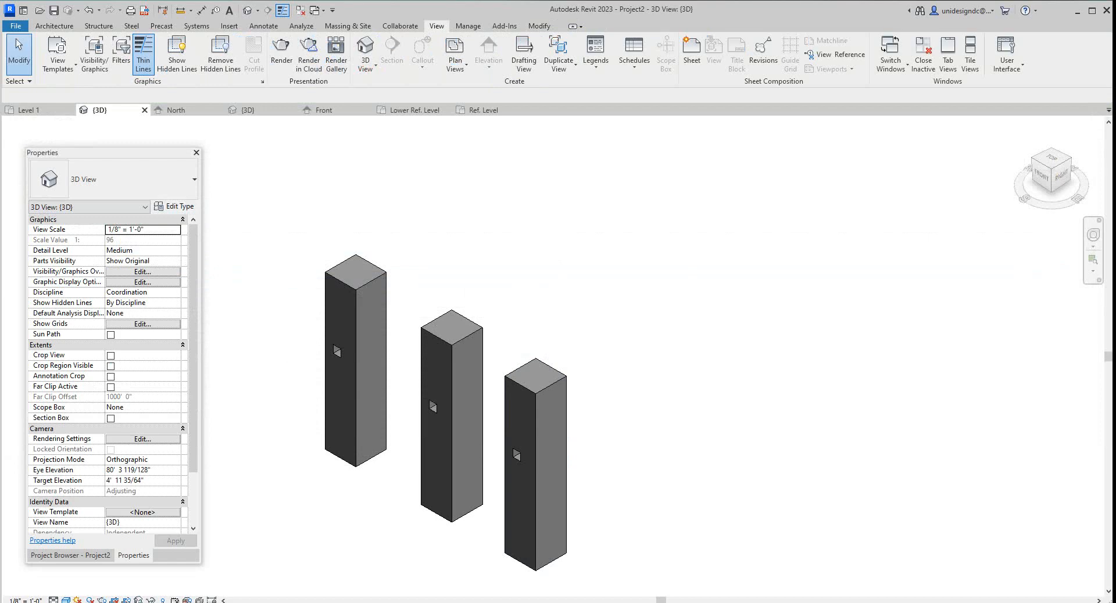
- Duplicate the middle column's type as 4x4, sized 4' 0" wide and deep
{"action": "left_click", "coordinate": [470, 413]}
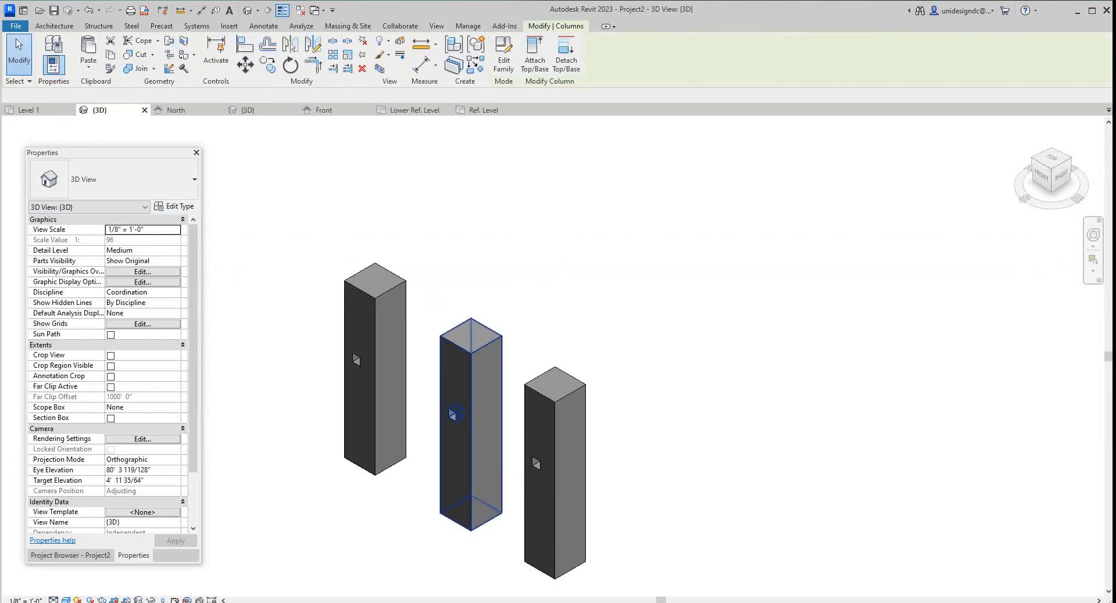
{"action": "left_click", "coordinate": [470, 423]}
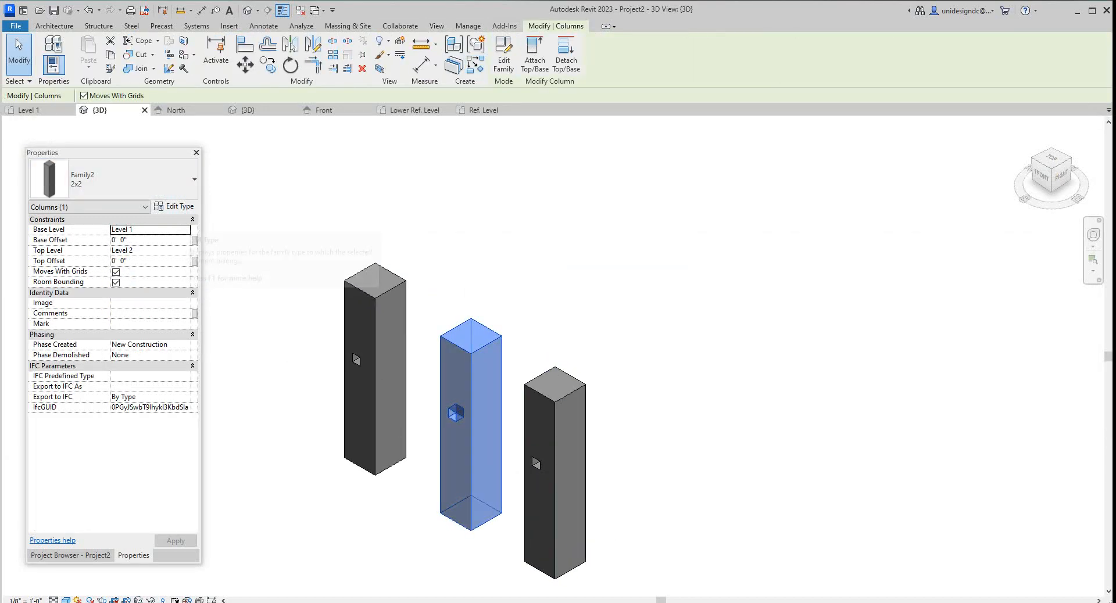
{"action": "left_click", "coordinate": [178, 206]}
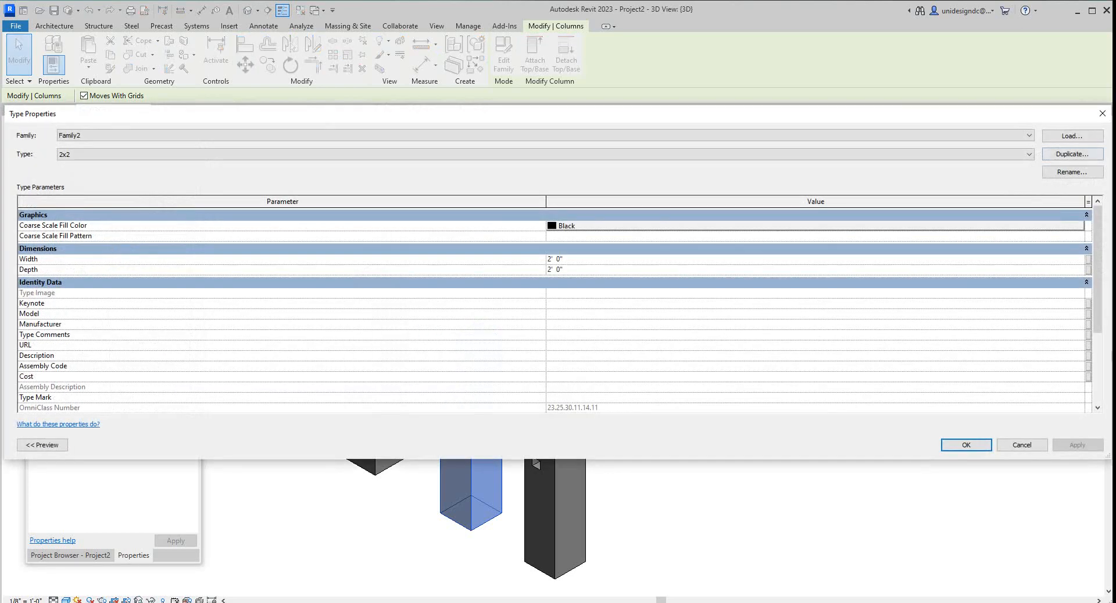
{"action": "left_click", "coordinate": [1072, 171]}
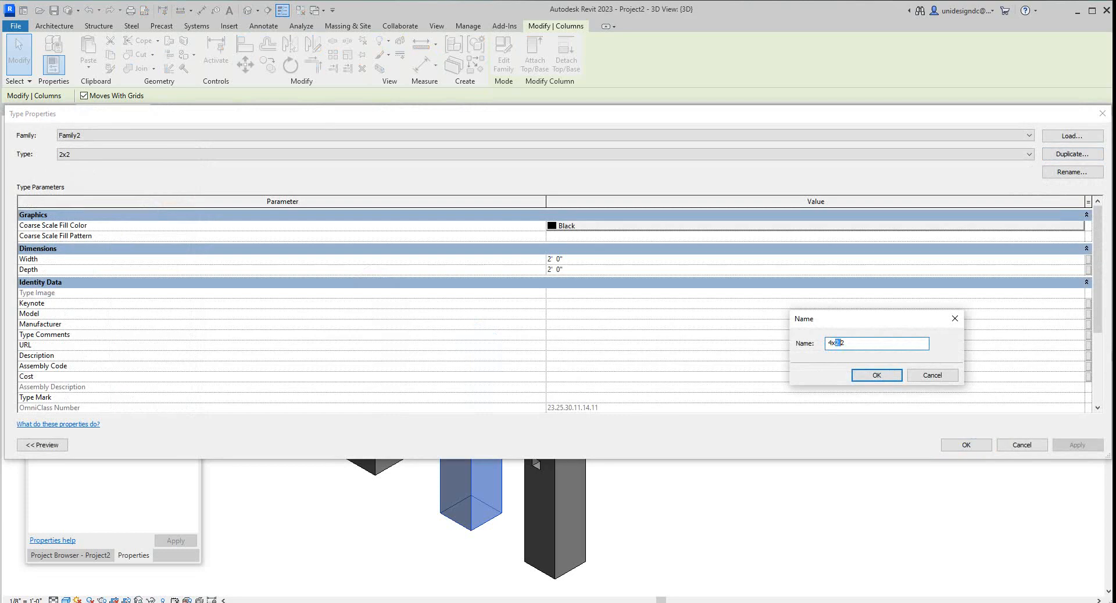
{"action": "type", "text": "4x4"}
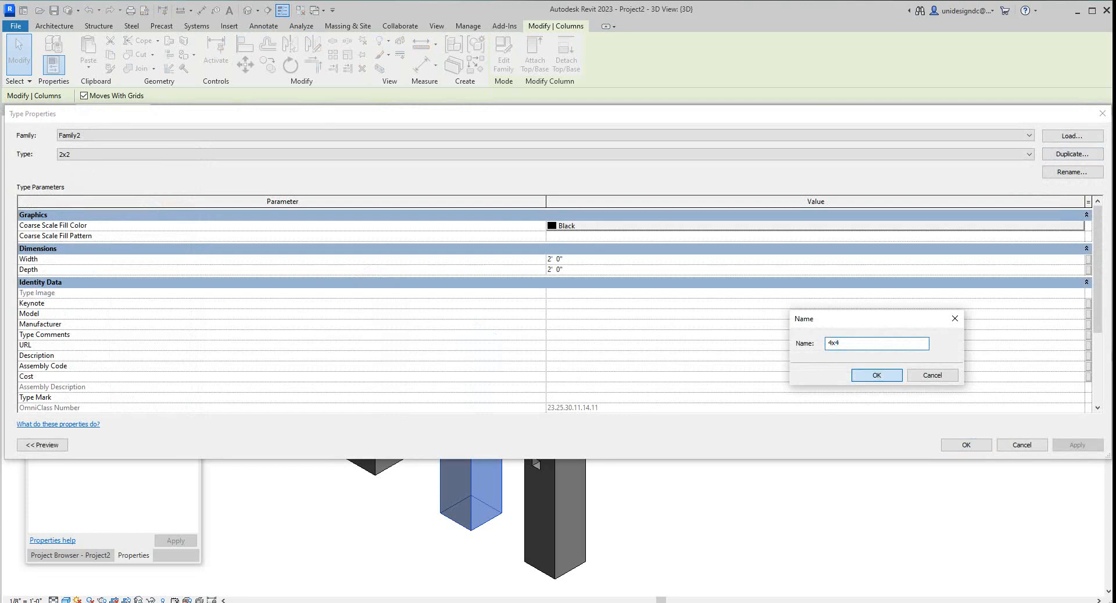
{"action": "left_click", "coordinate": [876, 375]}
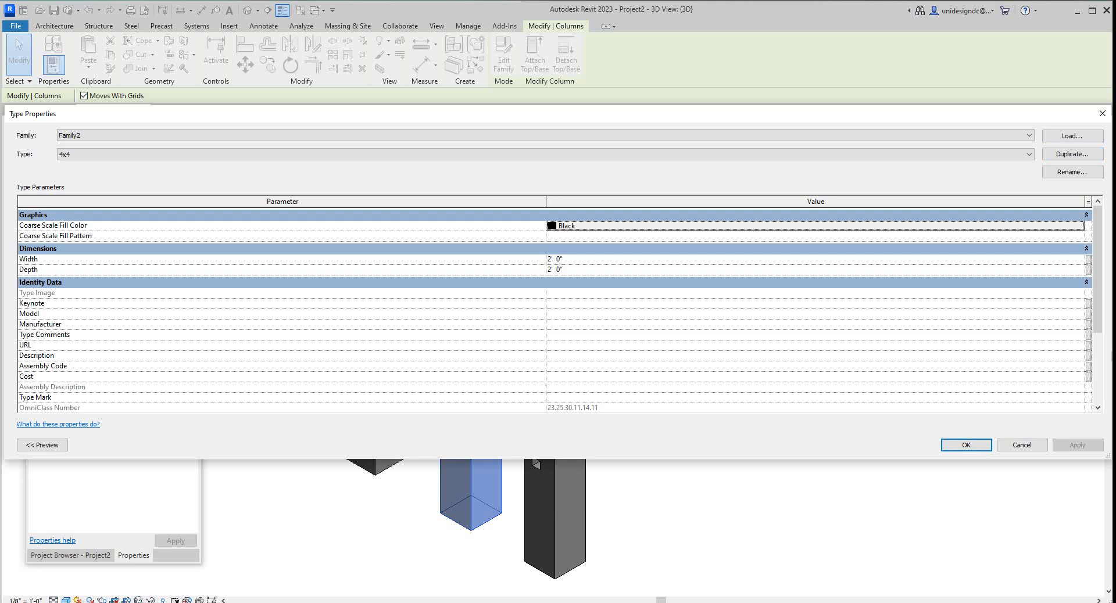
{"action": "left_click", "coordinate": [555, 258]}
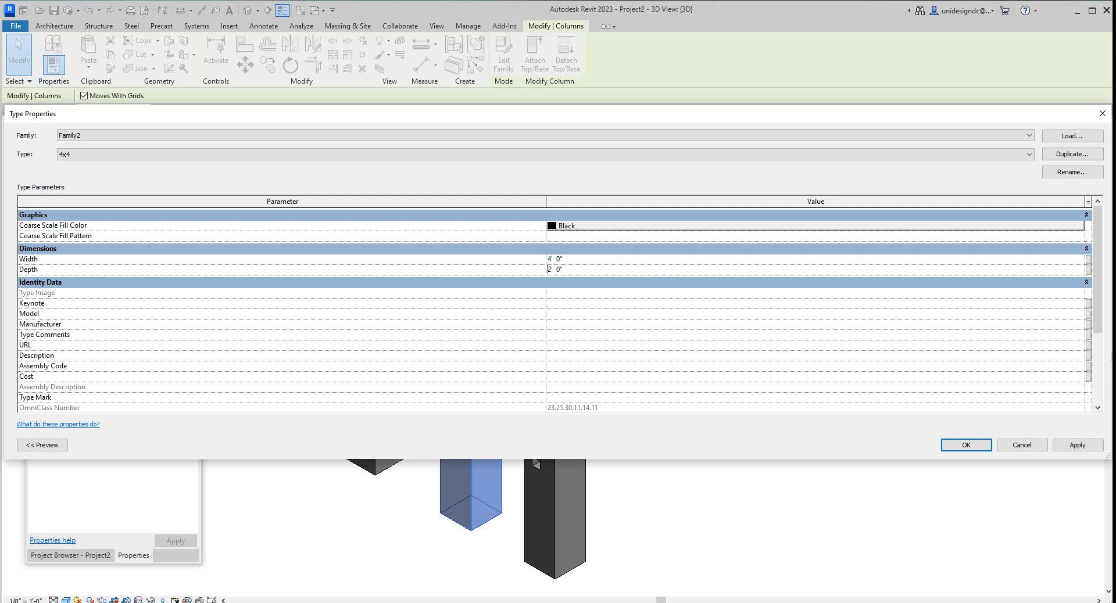
{"action": "type", "text": "4' 0\""}
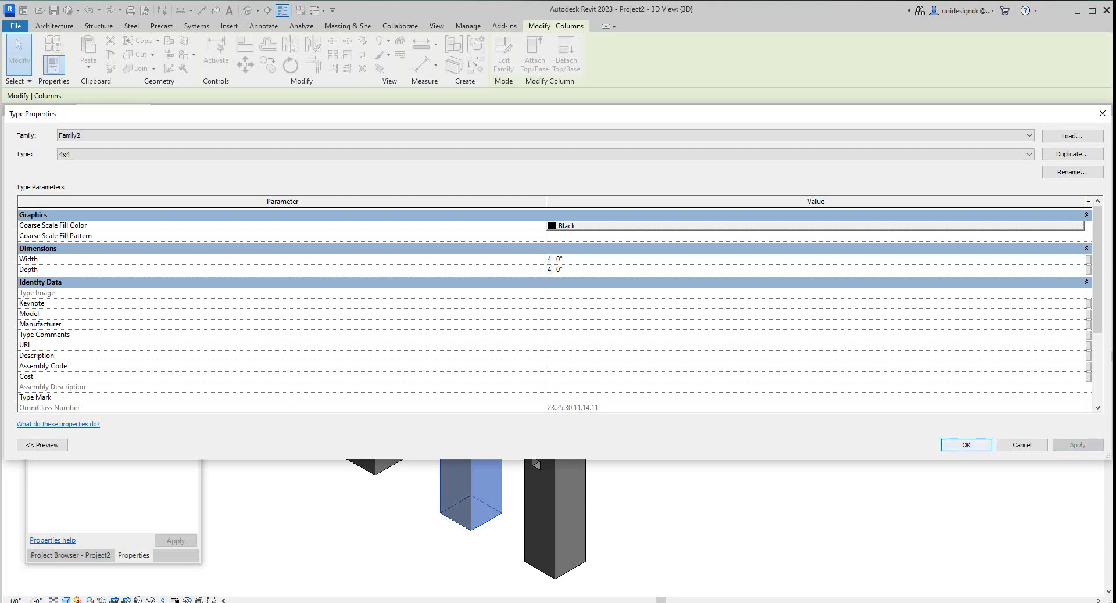
{"action": "left_click", "coordinate": [965, 445]}
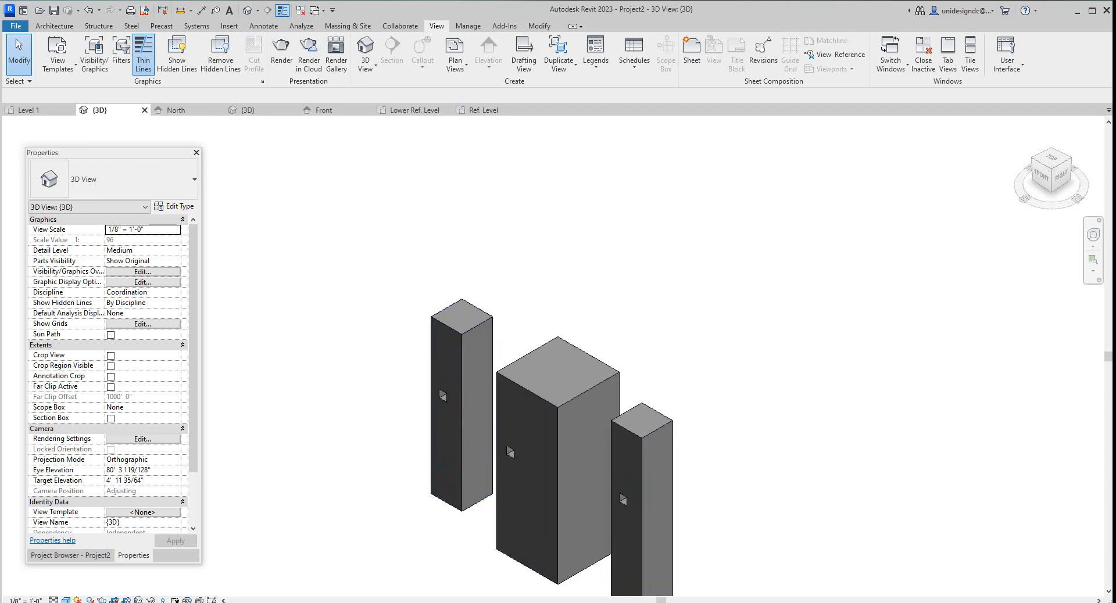
- Duplicate the left column's type as 3x3, sized 3' 0" wide and deep
{"action": "left_click", "coordinate": [461, 406]}
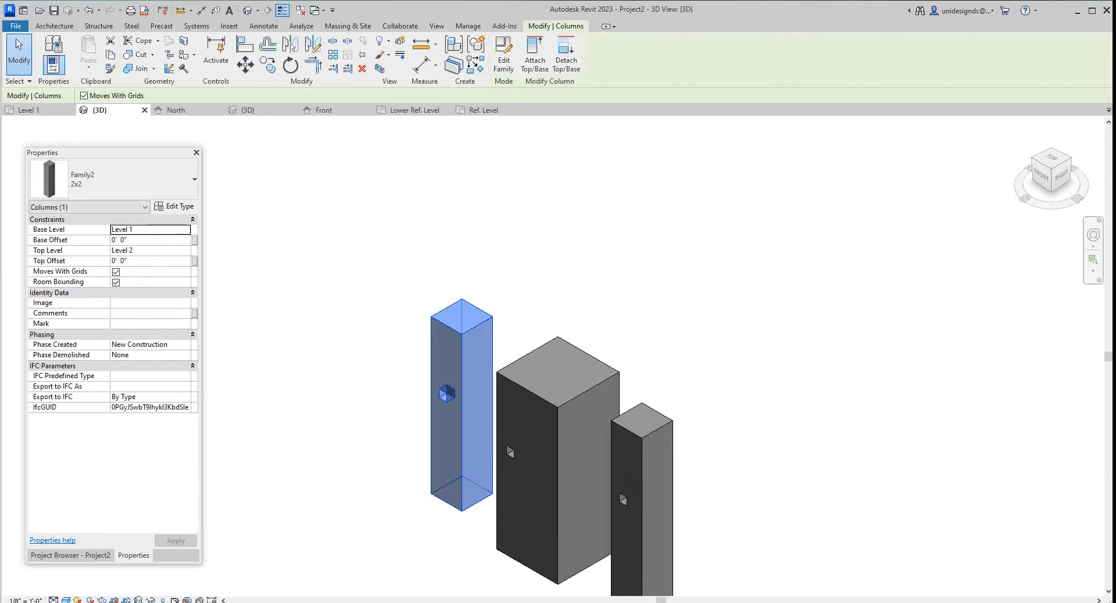
{"action": "left_click", "coordinate": [175, 206]}
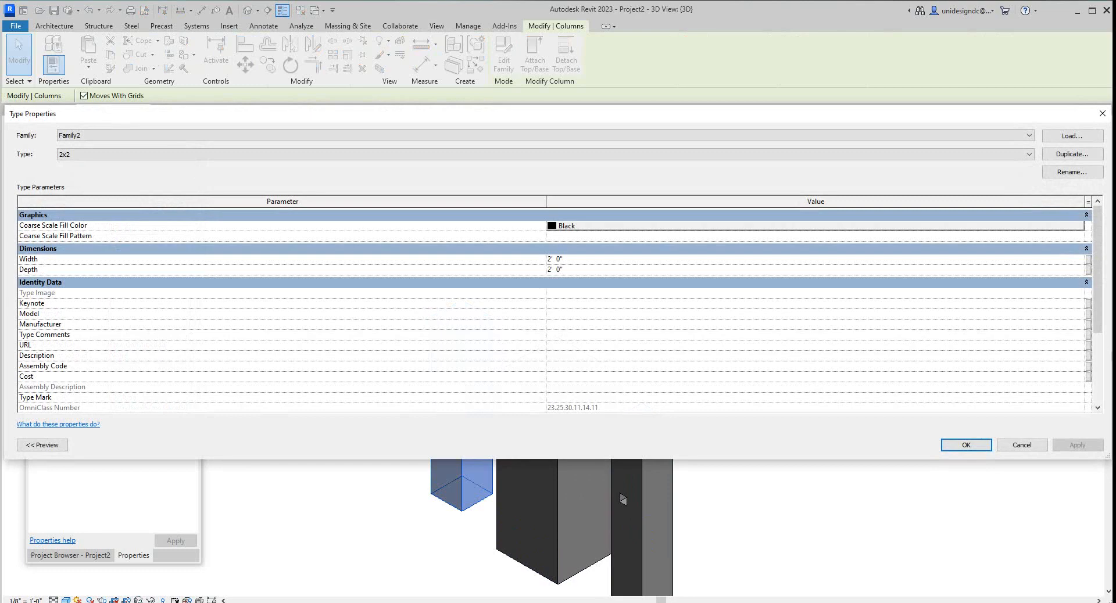
{"action": "left_click", "coordinate": [1073, 172]}
{"action": "type", "text": "3x2"}
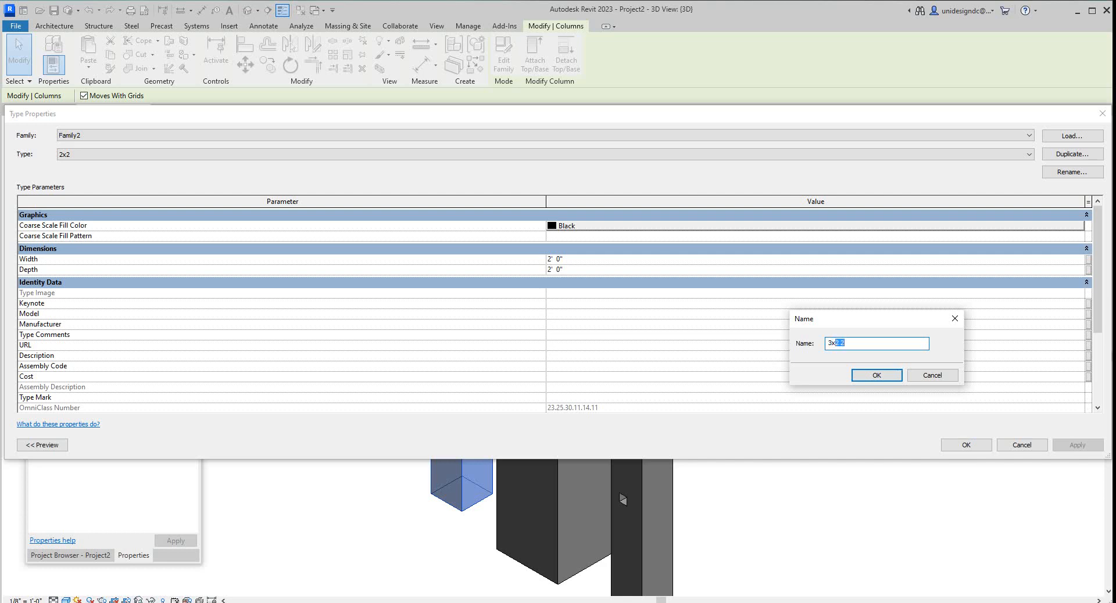
{"action": "left_click", "coordinate": [876, 375]}
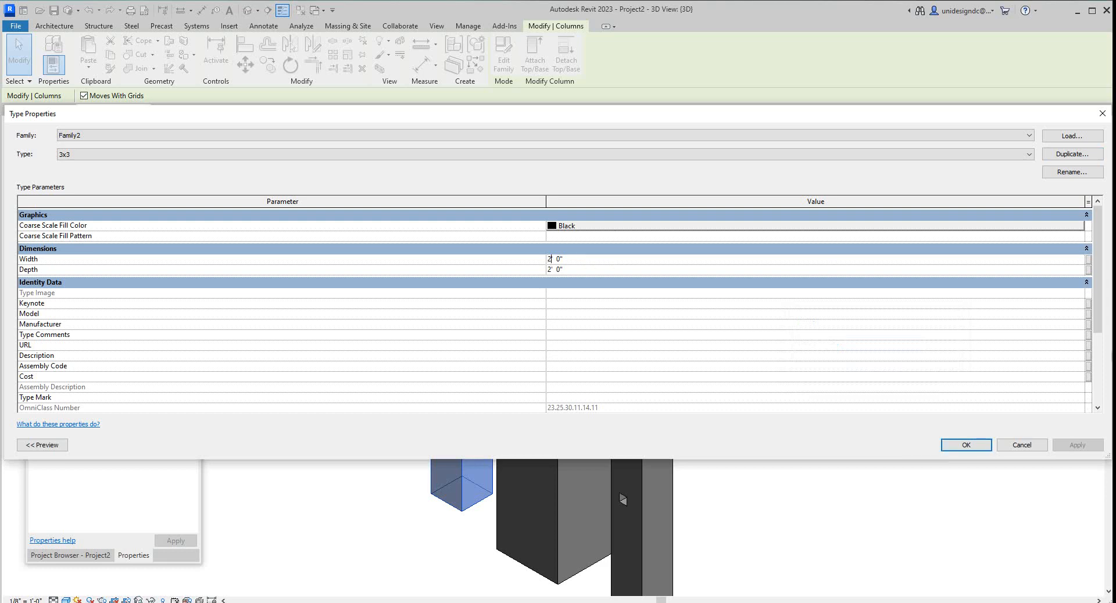
{"action": "left_click", "coordinate": [554, 258]}
{"action": "type", "text": "3"}
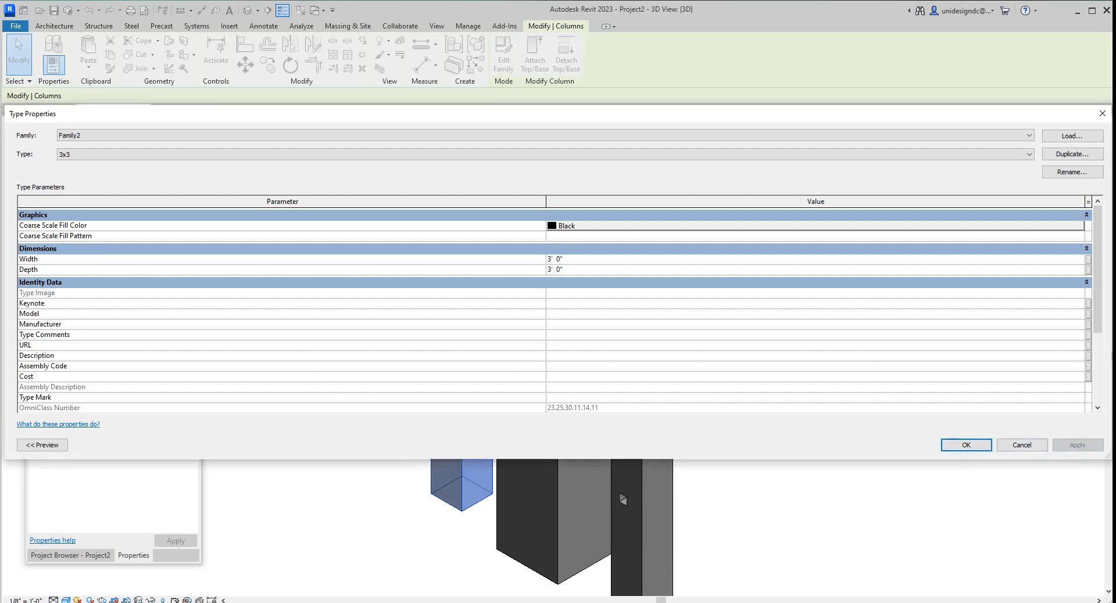
{"action": "left_click", "coordinate": [965, 445]}
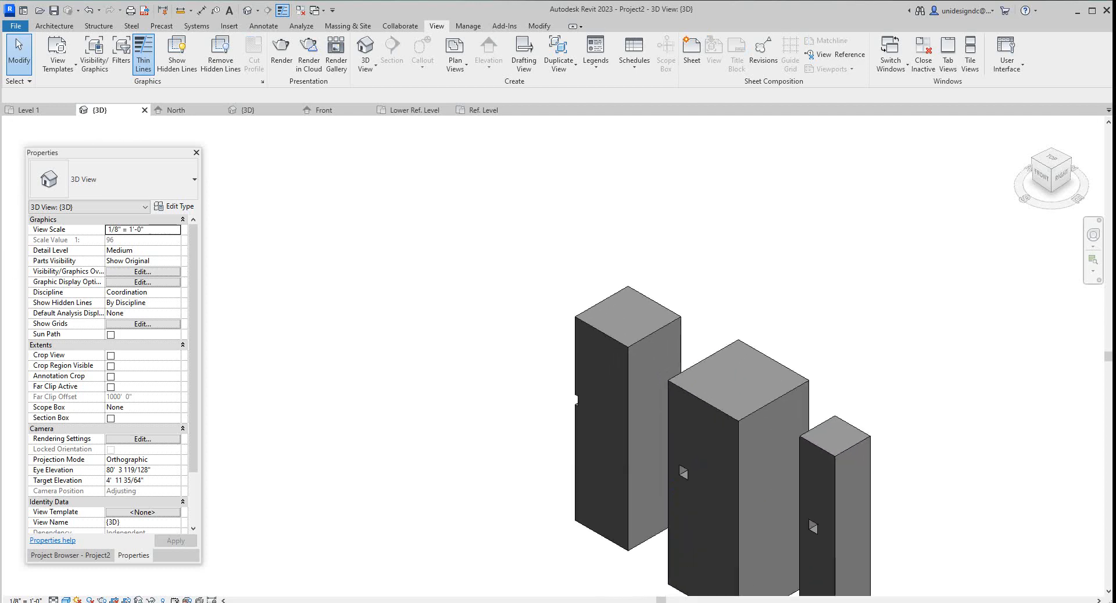
{"action": "left_click", "coordinate": [626, 426]}
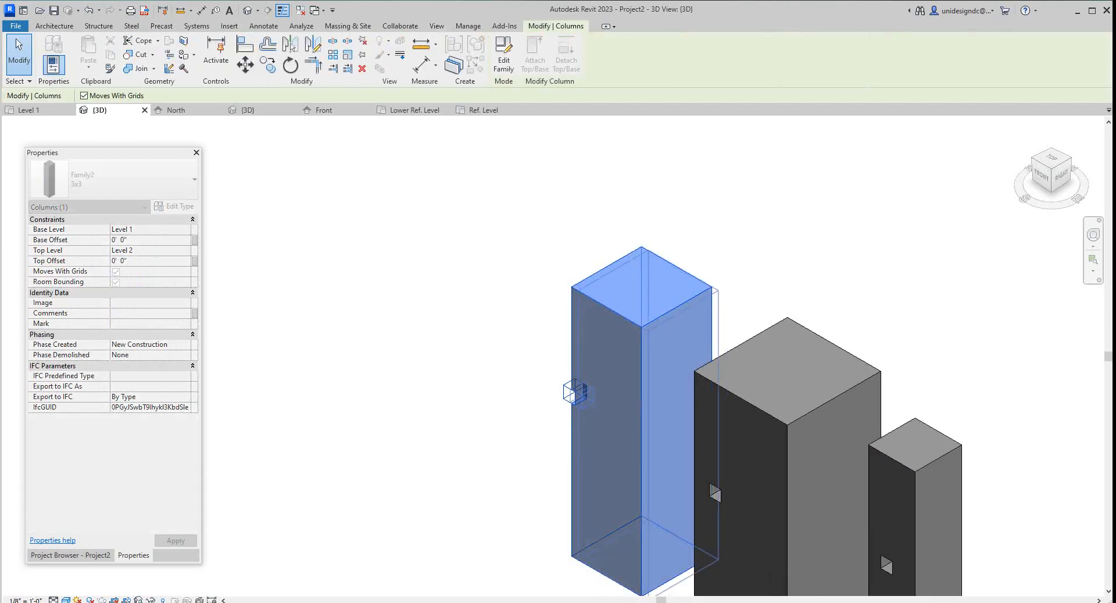
{"action": "left_click", "coordinate": [437, 26]}
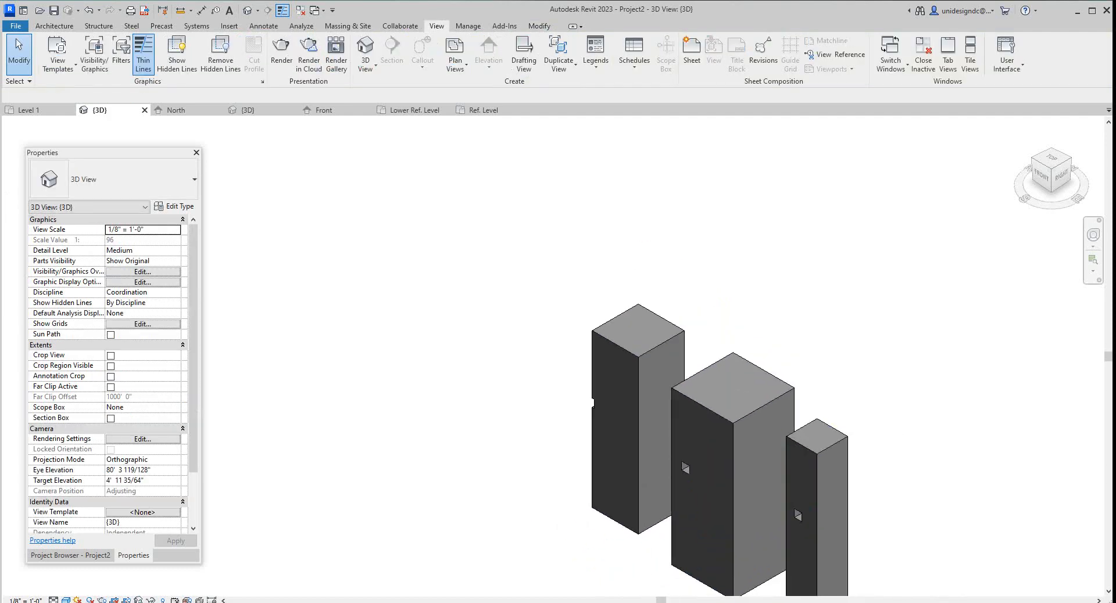
{"action": "scroll", "scroll_direction": "down", "scroll_amount": 3}
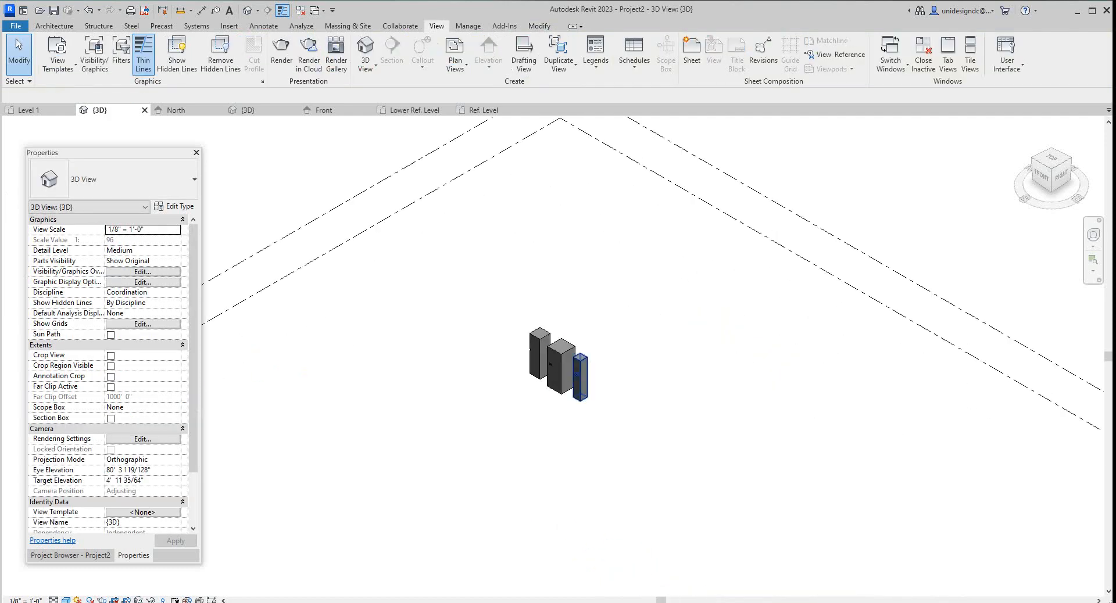